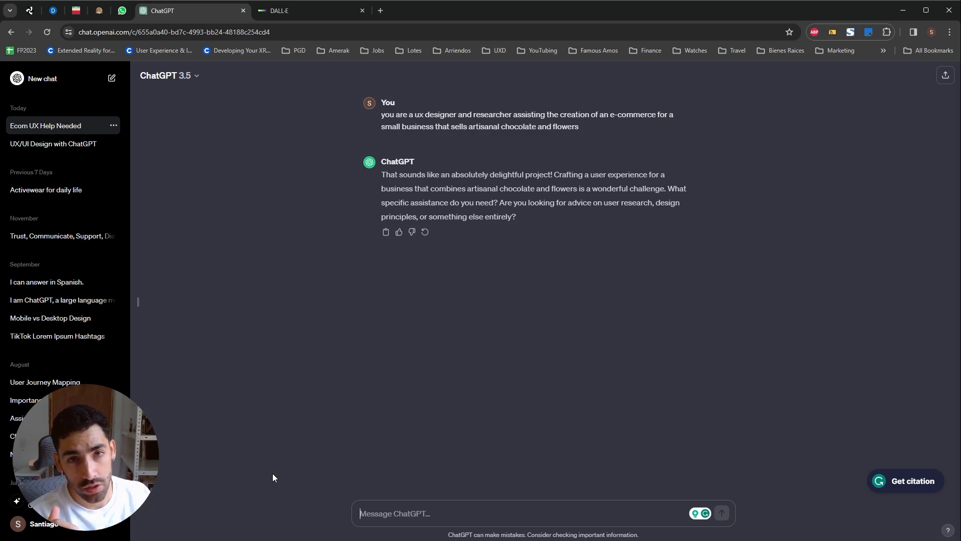
- Start a new chat and cast ChatGPT as a UX designer and researcher for the shop
{"action": "left_click", "coordinate": [42, 78]}
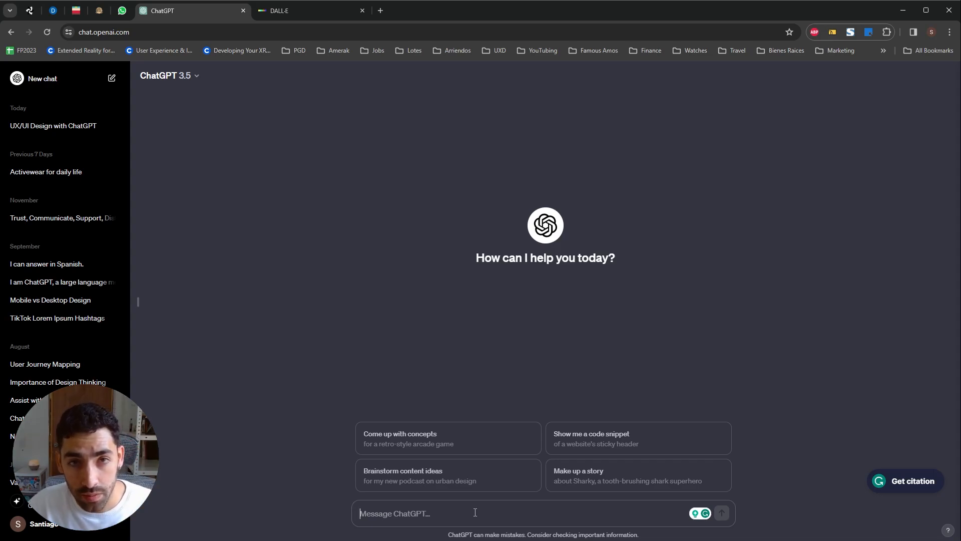
{"action": "type", "text": "you are a ux"}
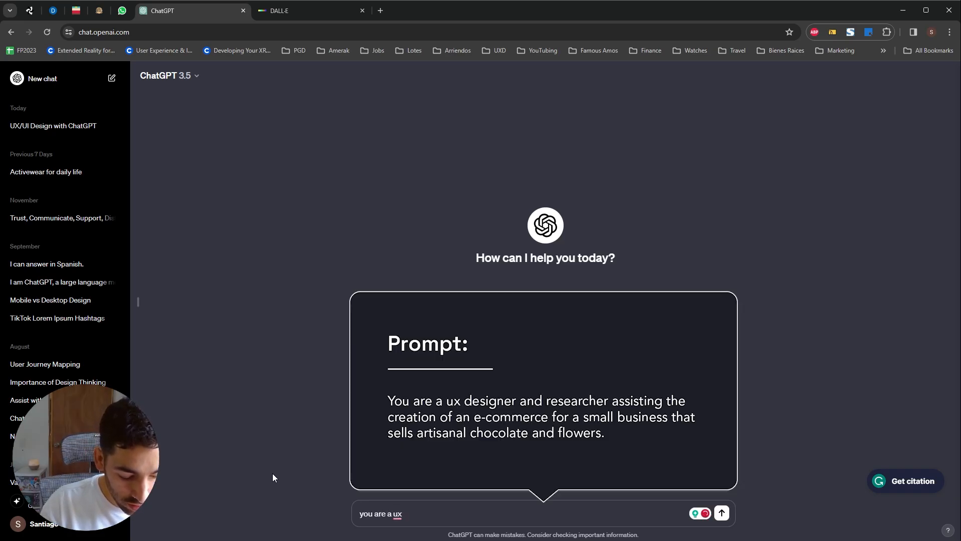
{"action": "type", "text": "designer and rese"}
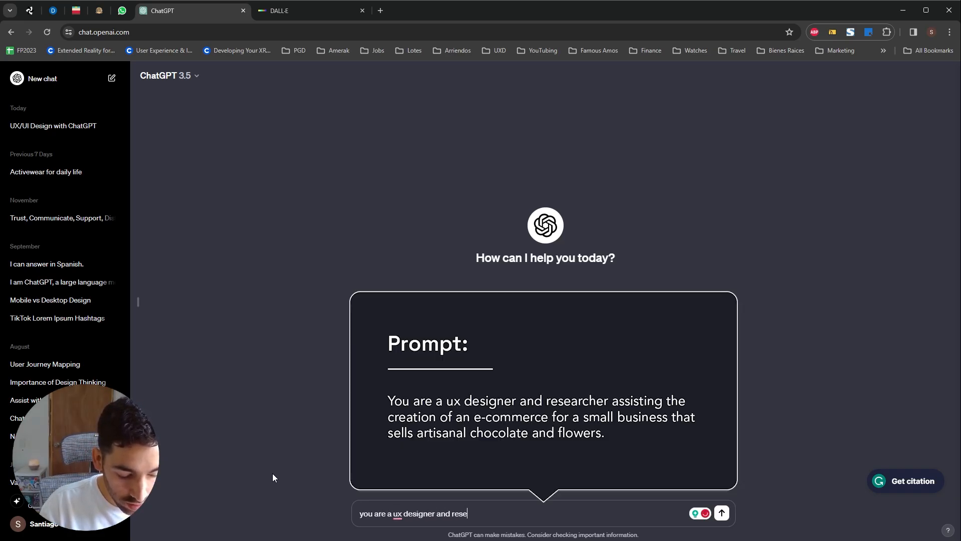
{"action": "left_click", "coordinate": [721, 513]}
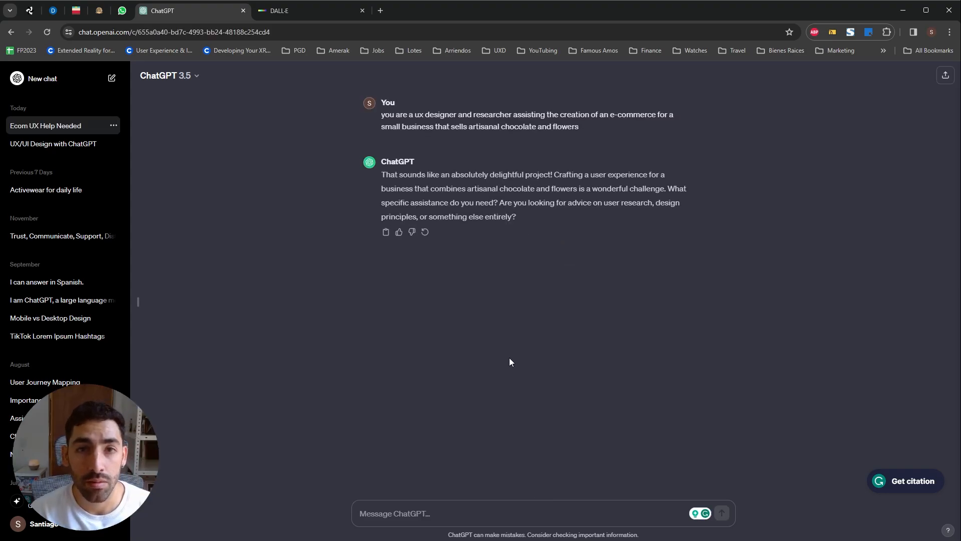
- Send the Miami-based brand description with its romantic essence
{"action": "type", "text": "this business is based in Miami and the brand is minimalistic yet classic and romantic, the brand"}
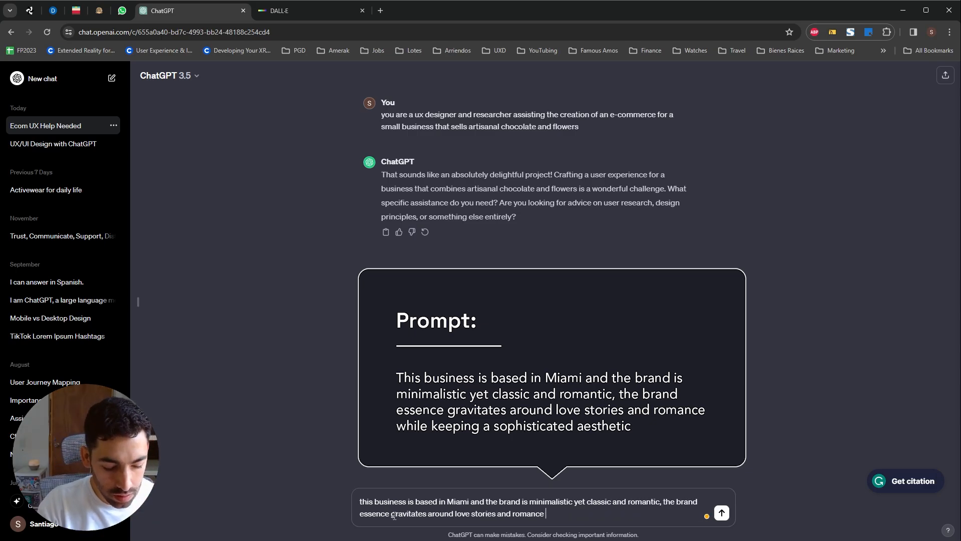
{"action": "left_click", "coordinate": [721, 513]}
{"action": "type", "text": "help me identify and define the best target audience for this brand, list demographics, psychographics, challenges and opportunities of this users"}
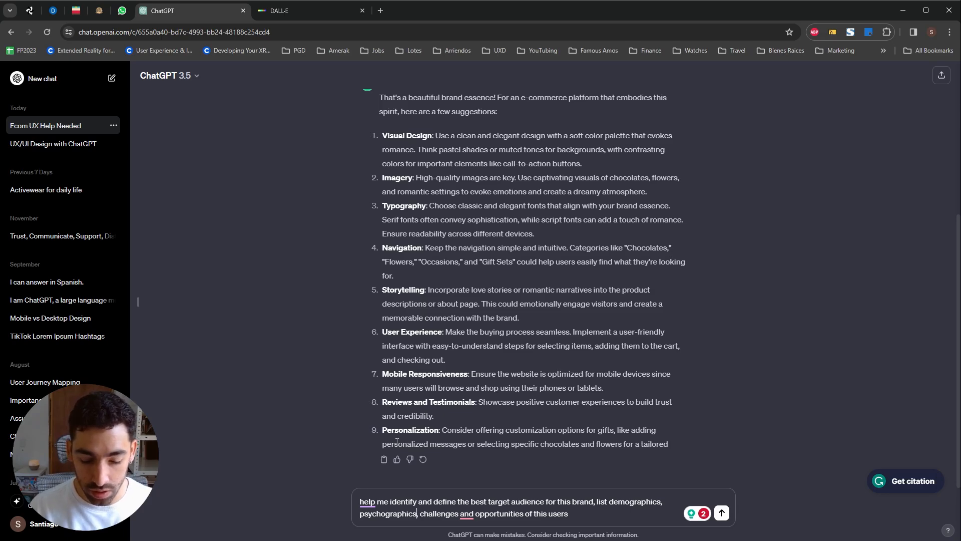
- Send the target audience request covering demographics, psychographics, challenges and opportunities
{"action": "left_click", "coordinate": [721, 512]}
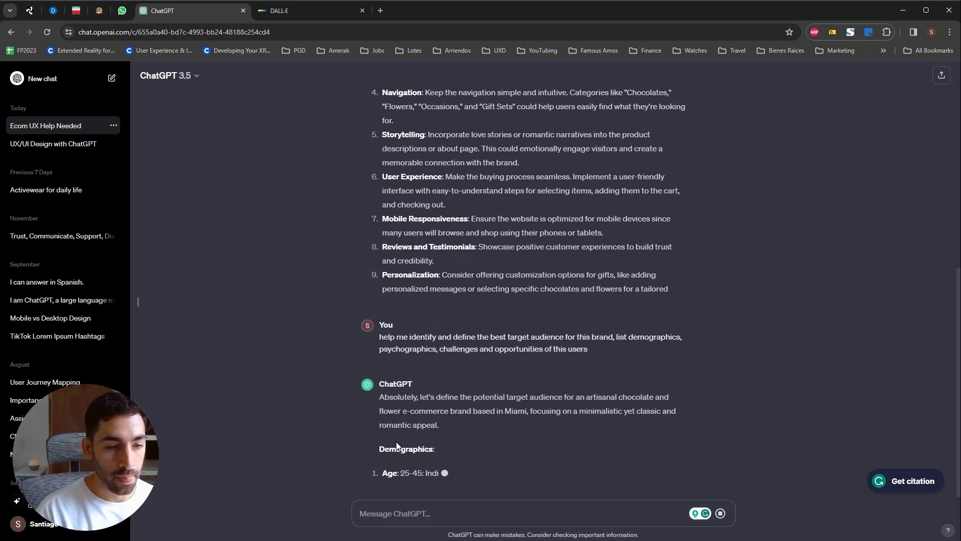
- Scroll the reply to reveal the Demographics and Psychographics lists
{"action": "scroll", "scroll_direction": "down", "scroll_amount": 3}
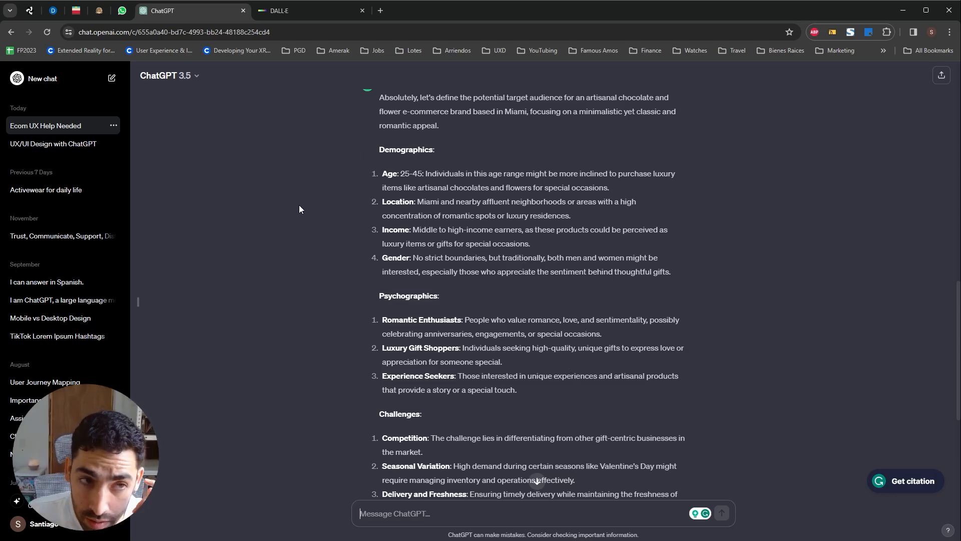
{"action": "mouse_move", "coordinate": [295, 200]}
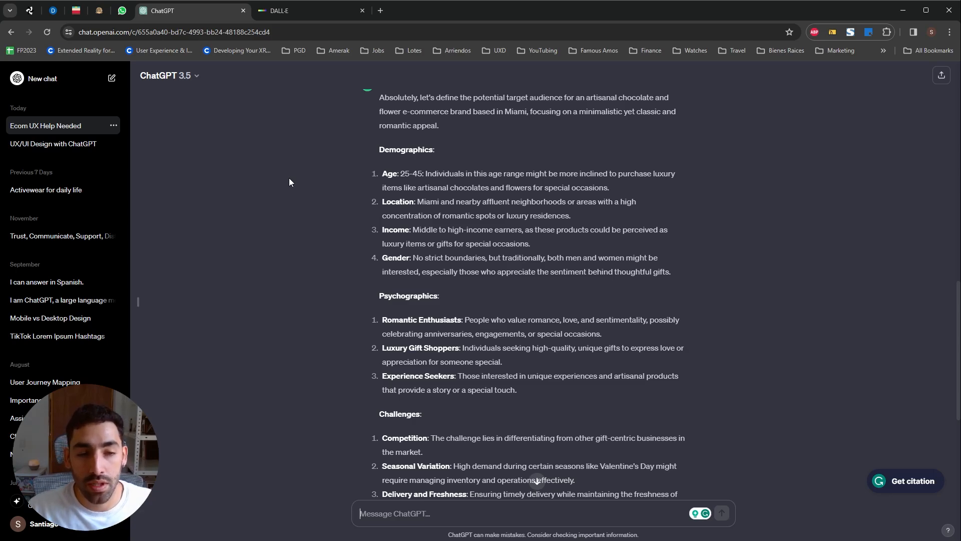
- Read the challenges section, highlighting 'Competition', and continue to the opportunities
{"action": "scroll", "scroll_direction": "down", "scroll_amount": 3}
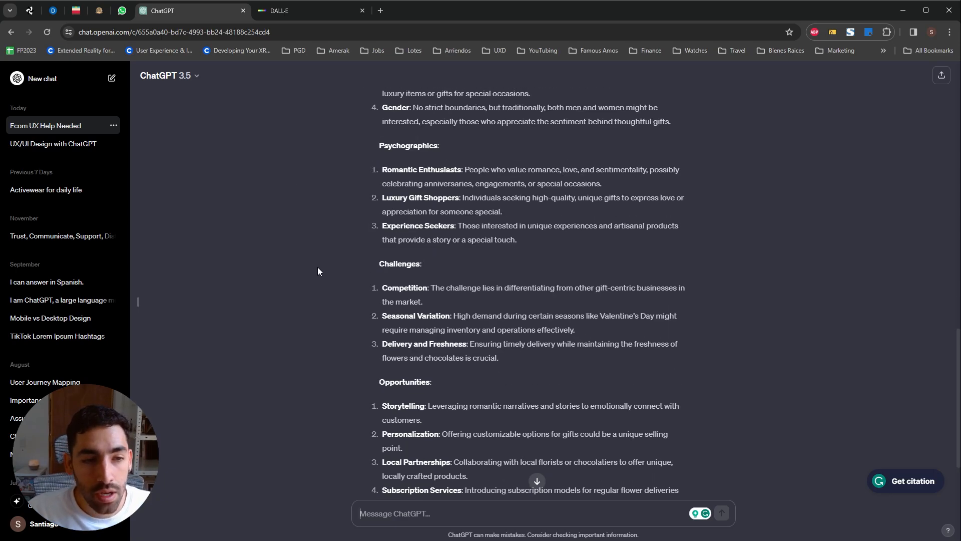
{"action": "scroll", "scroll_direction": "down", "scroll_amount": 3}
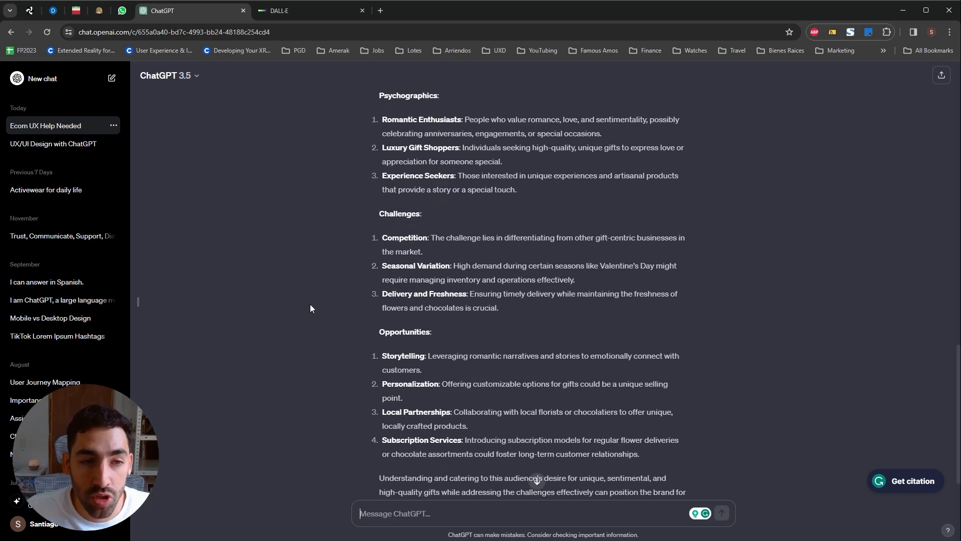
{"action": "double_click", "coordinate": [404, 237]}
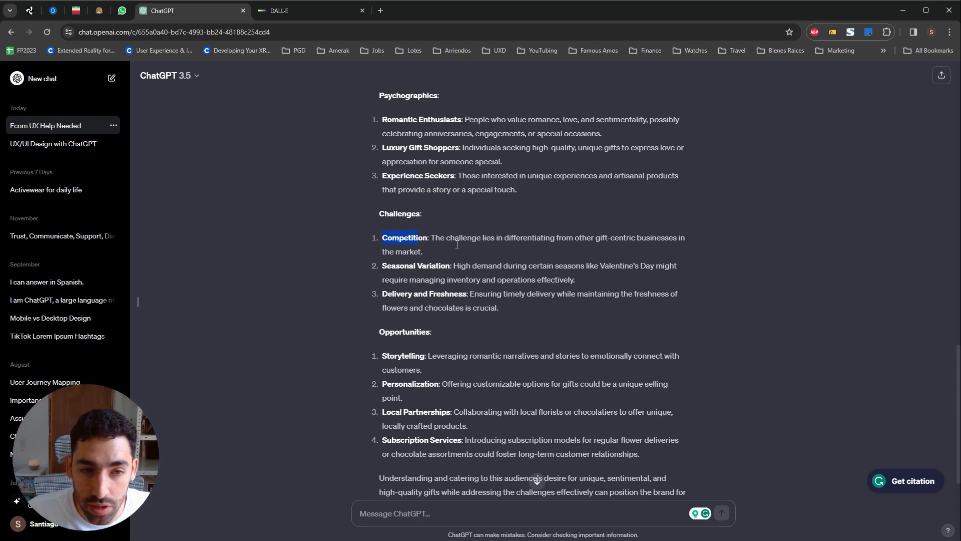
{"action": "double_click", "coordinate": [463, 237]}
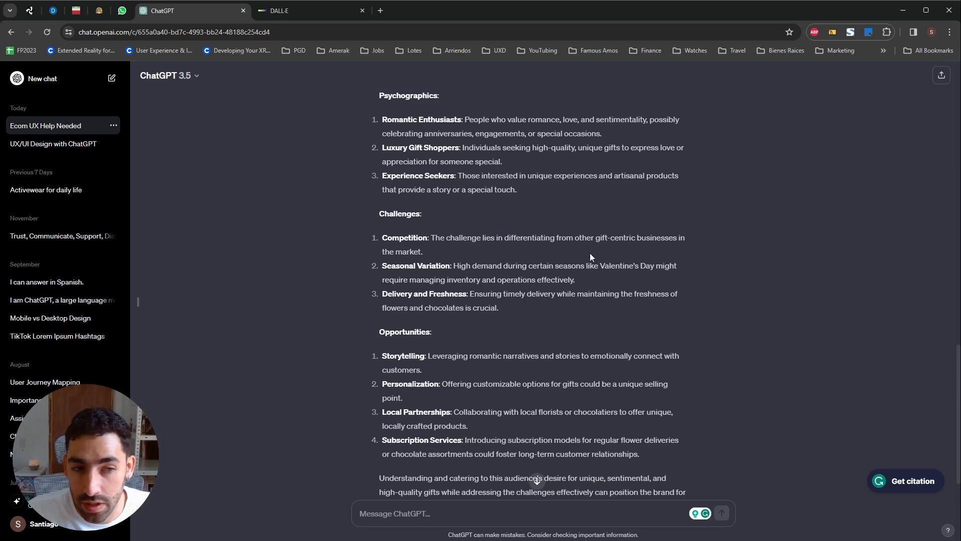
{"action": "mouse_move", "coordinate": [546, 293]}
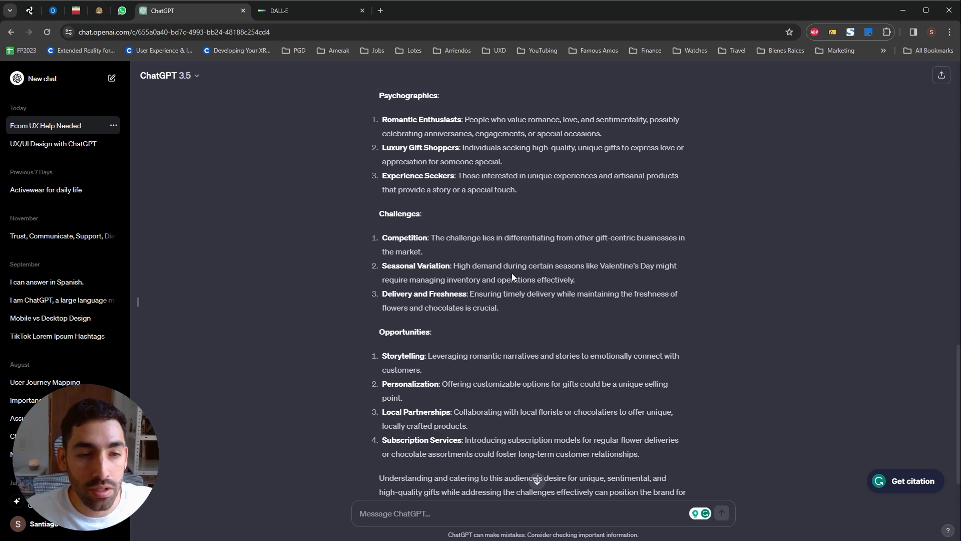
{"action": "mouse_move", "coordinate": [551, 314]}
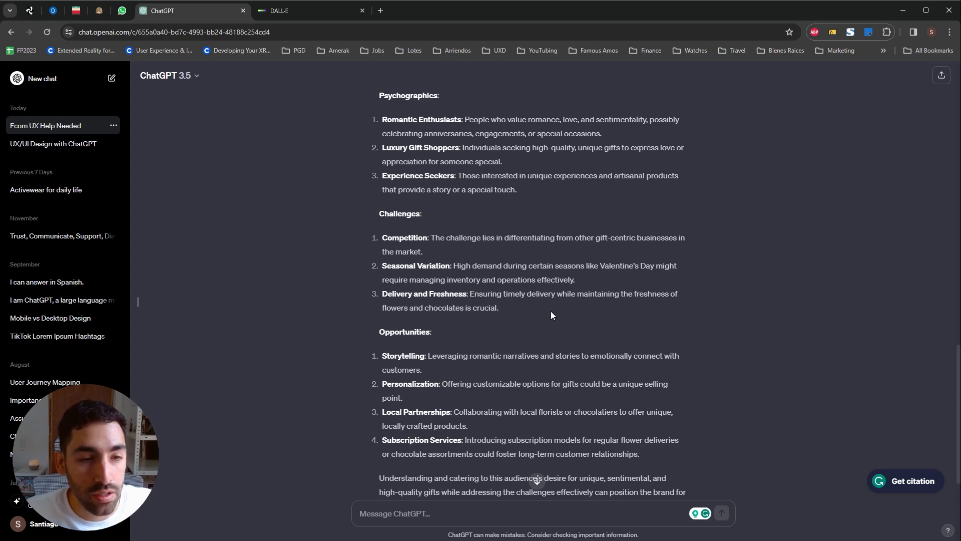
{"action": "mouse_move", "coordinate": [575, 334]}
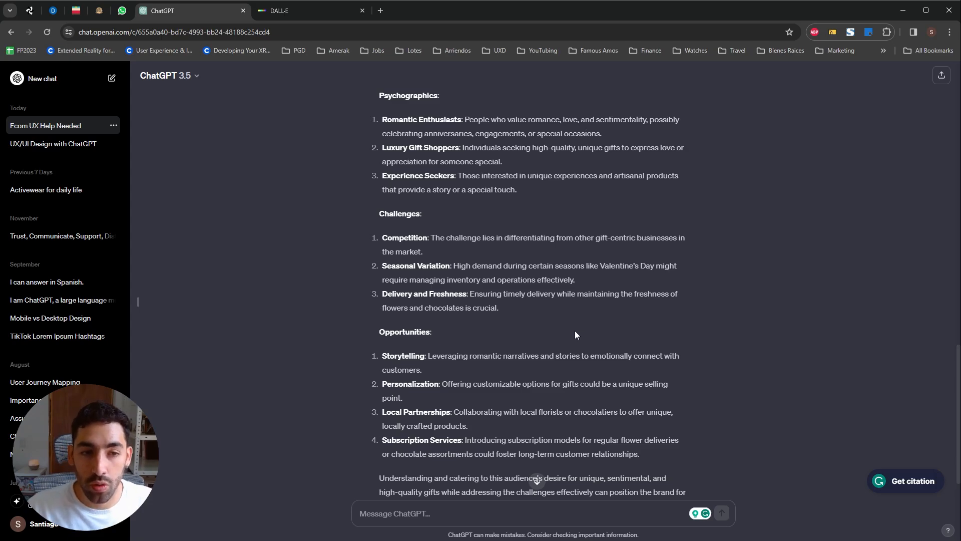
{"action": "mouse_move", "coordinate": [531, 332]}
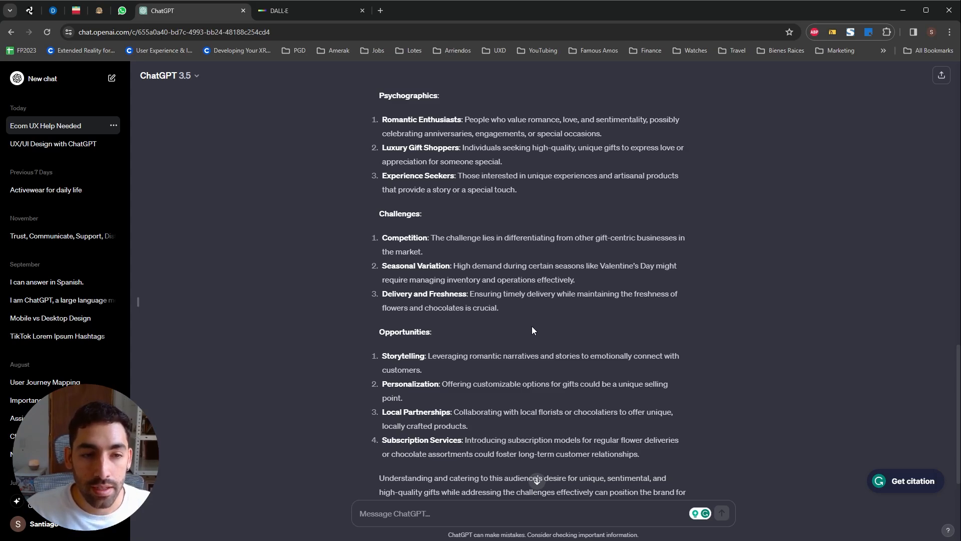
{"action": "mouse_move", "coordinate": [525, 324]}
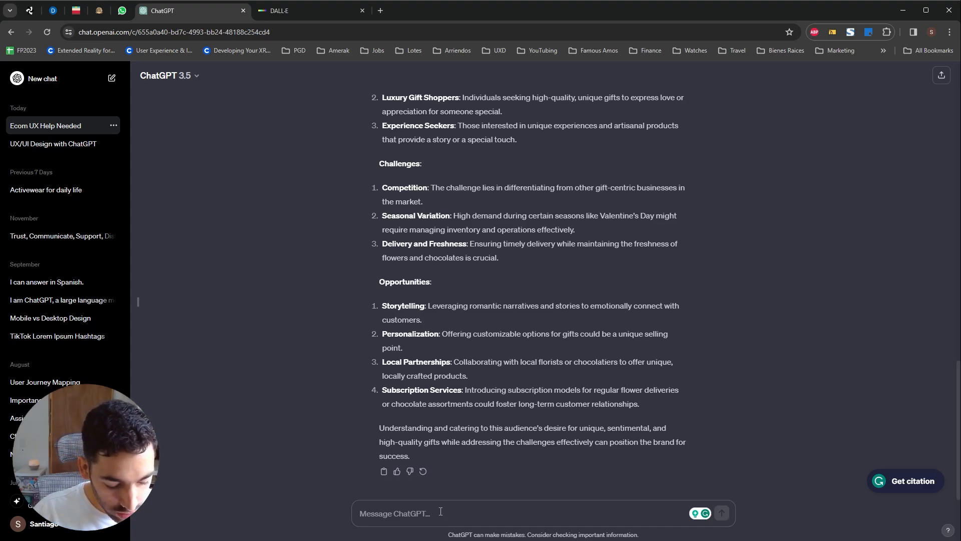
- Send 'create 2 user persona profiles based on that target audience'
{"action": "type", "text": "create 2"}
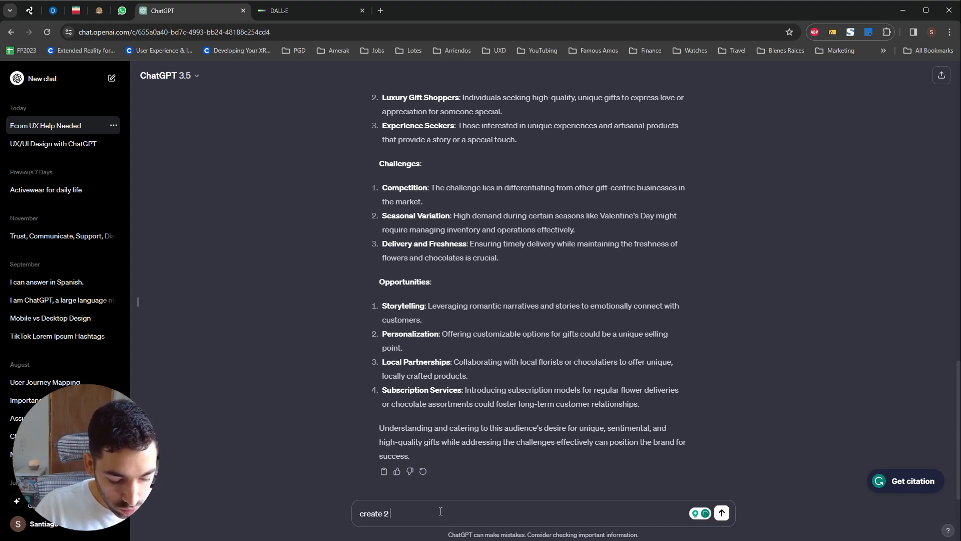
{"action": "type", "text": "user persona profi"}
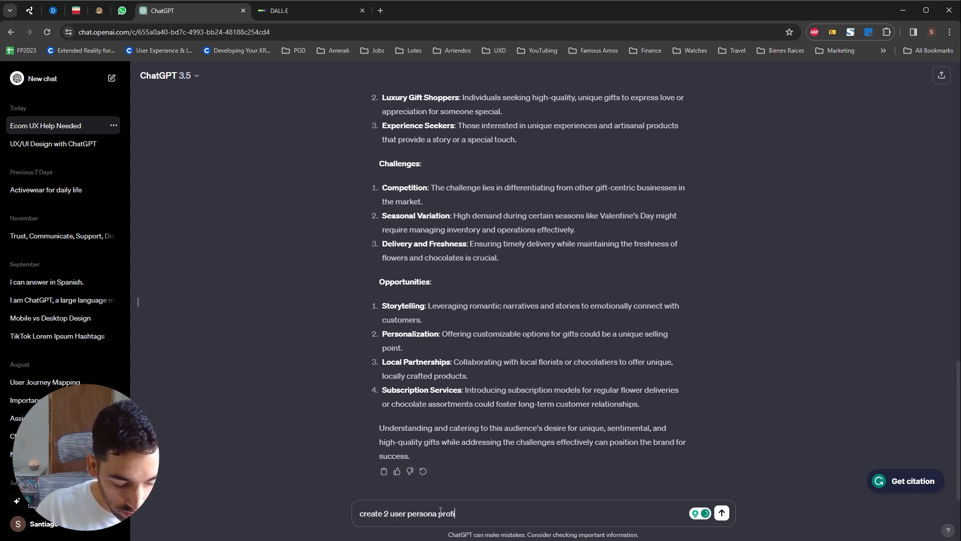
{"action": "type", "text": "les based on"}
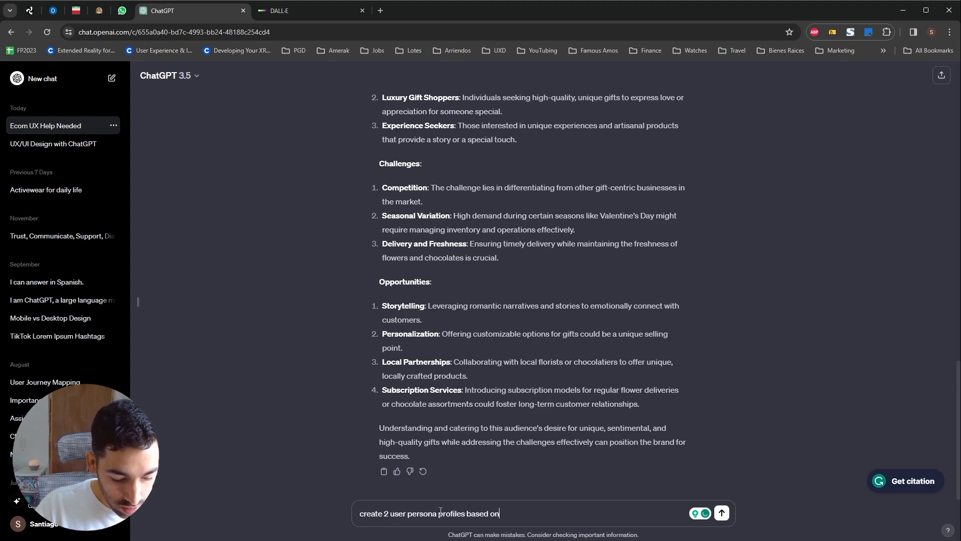
{"action": "type", "text": "that target audi"}
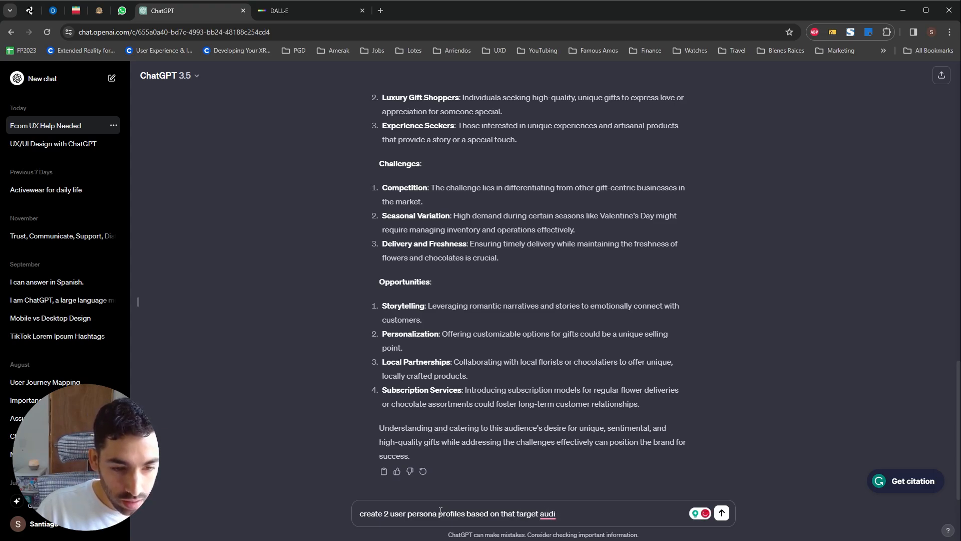
{"action": "left_click", "coordinate": [720, 512]}
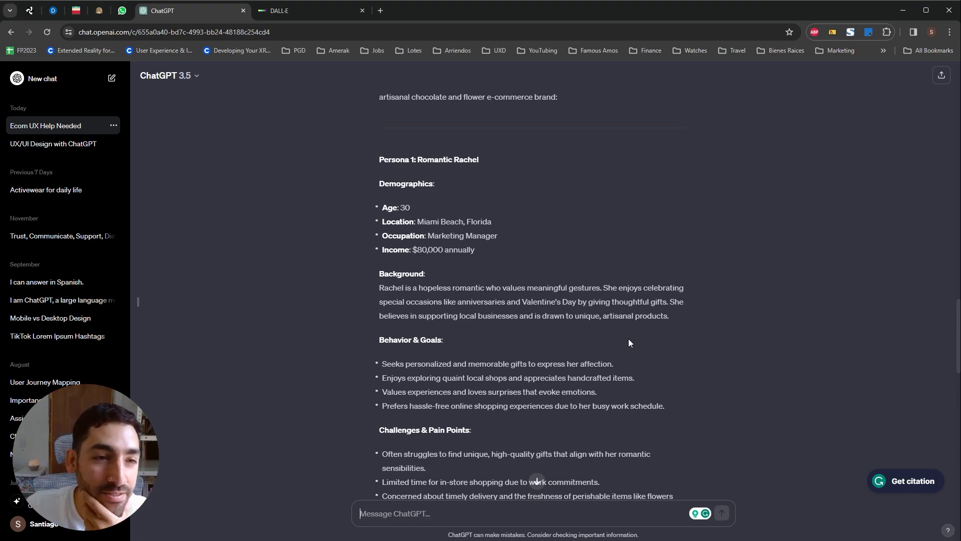
{"action": "mouse_move", "coordinate": [509, 239]}
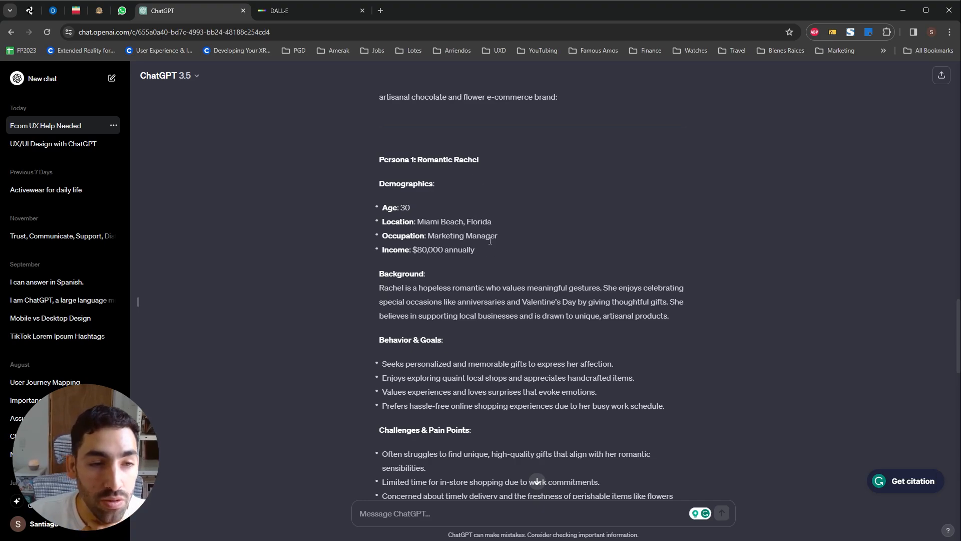
- Scroll through Romantic Rachel's demographics, goals, pain points and brand appeal
{"action": "scroll", "scroll_direction": "down", "scroll_amount": 3}
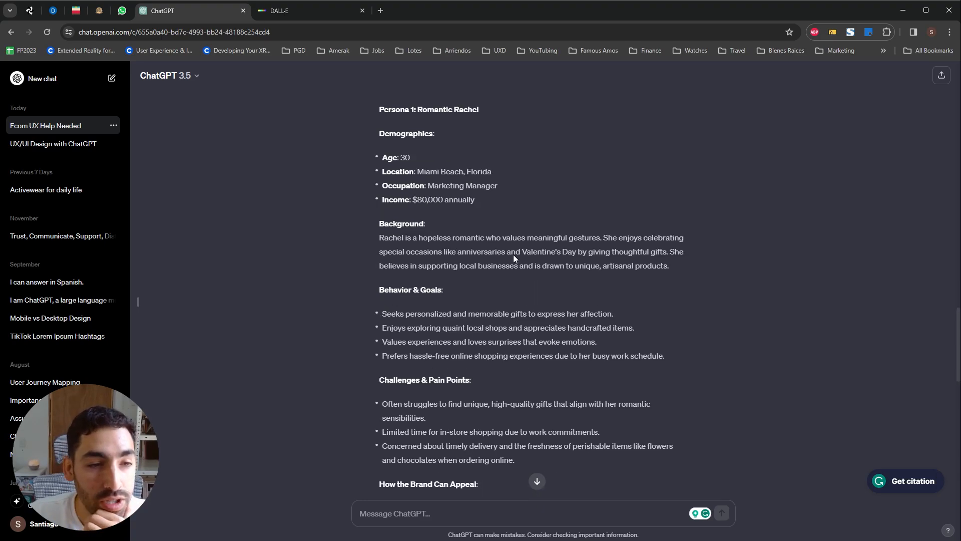
{"action": "scroll", "scroll_direction": "down", "scroll_amount": 3}
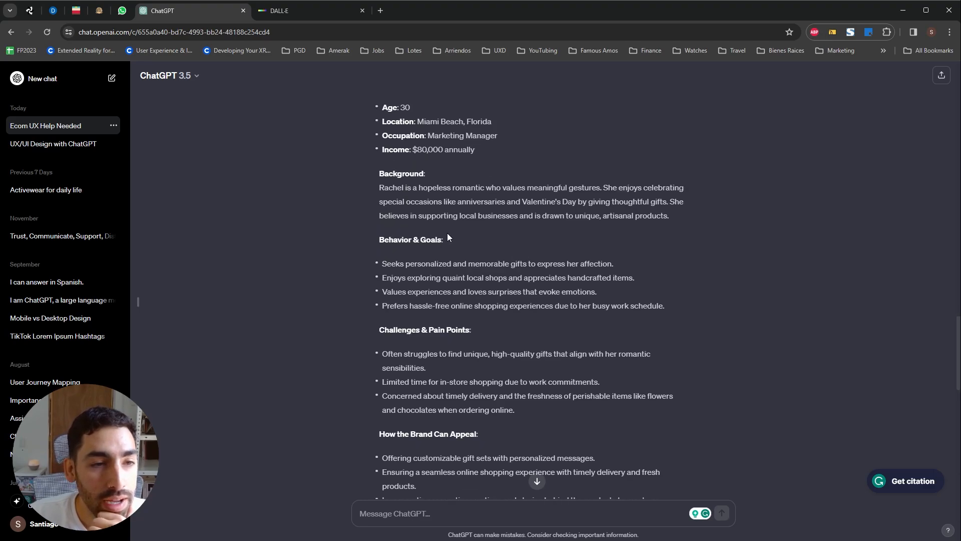
{"action": "mouse_move", "coordinate": [310, 279]}
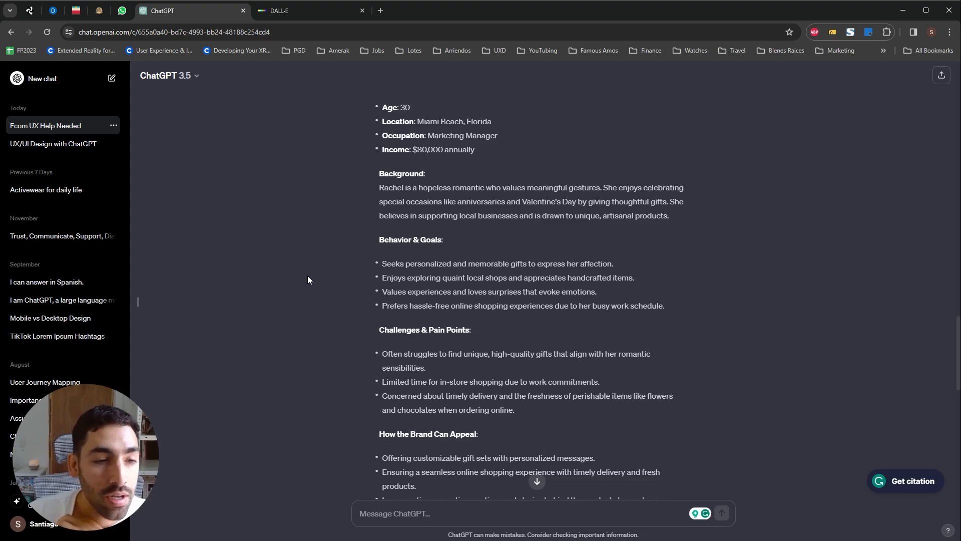
{"action": "mouse_move", "coordinate": [312, 276]}
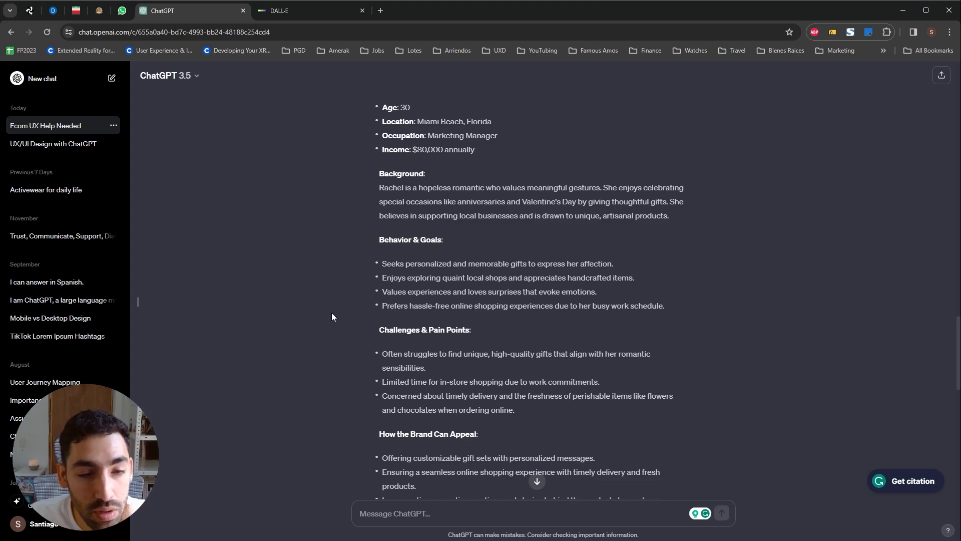
{"action": "scroll", "scroll_direction": "down", "scroll_amount": 3}
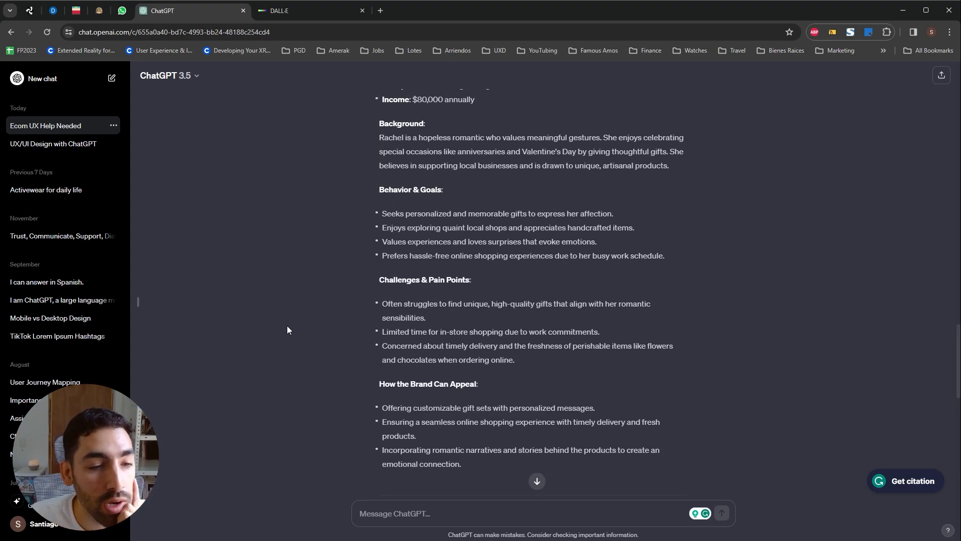
{"action": "mouse_move", "coordinate": [297, 348]}
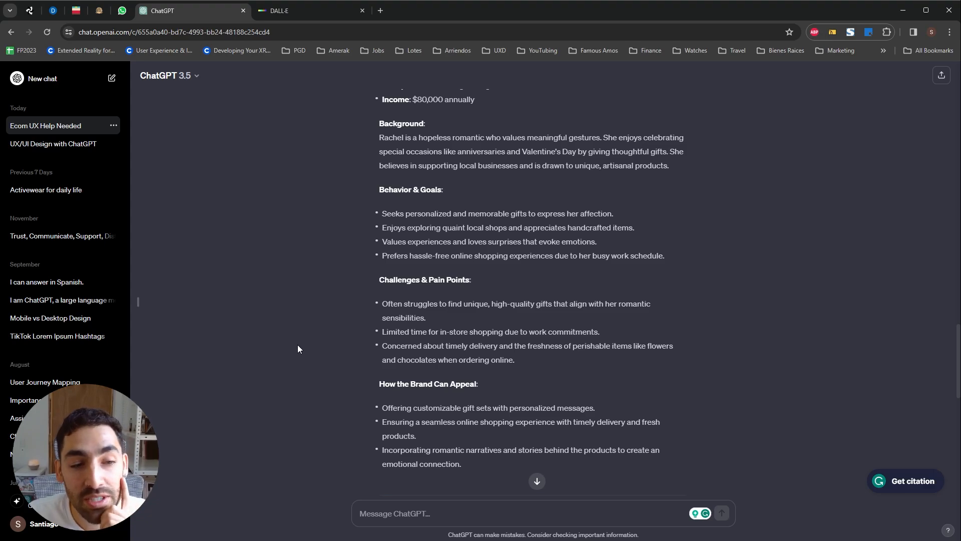
{"action": "scroll", "scroll_direction": "down", "scroll_amount": 3}
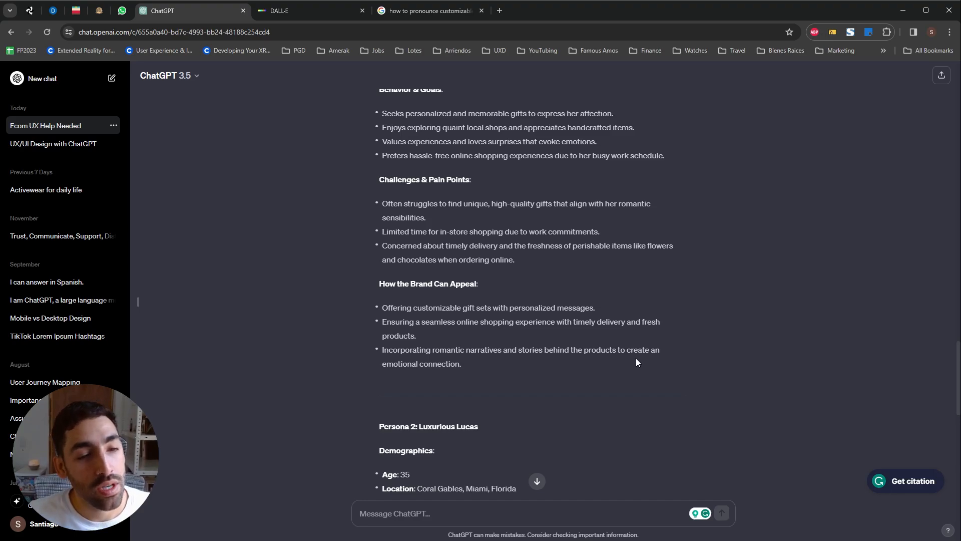
{"action": "mouse_move", "coordinate": [565, 394]}
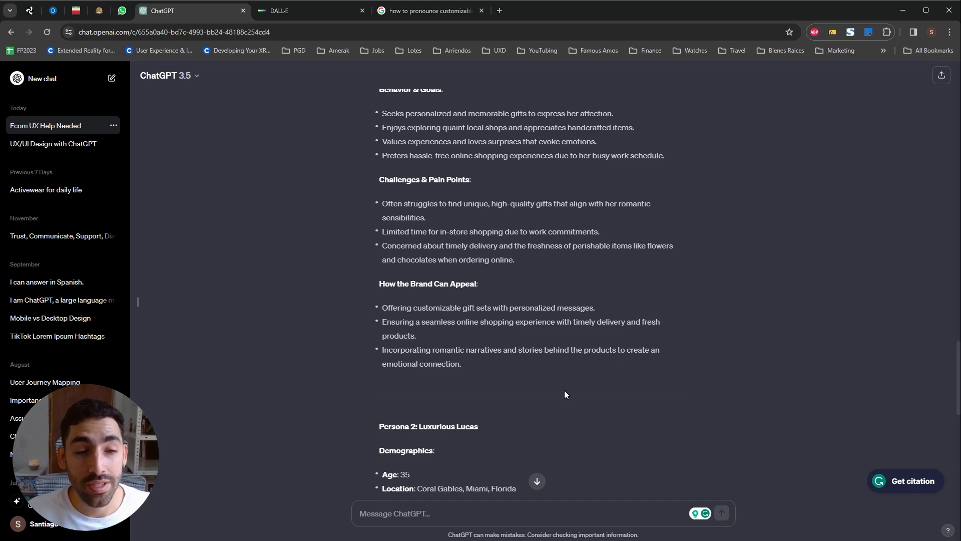
{"action": "scroll", "scroll_direction": "down", "scroll_amount": 3}
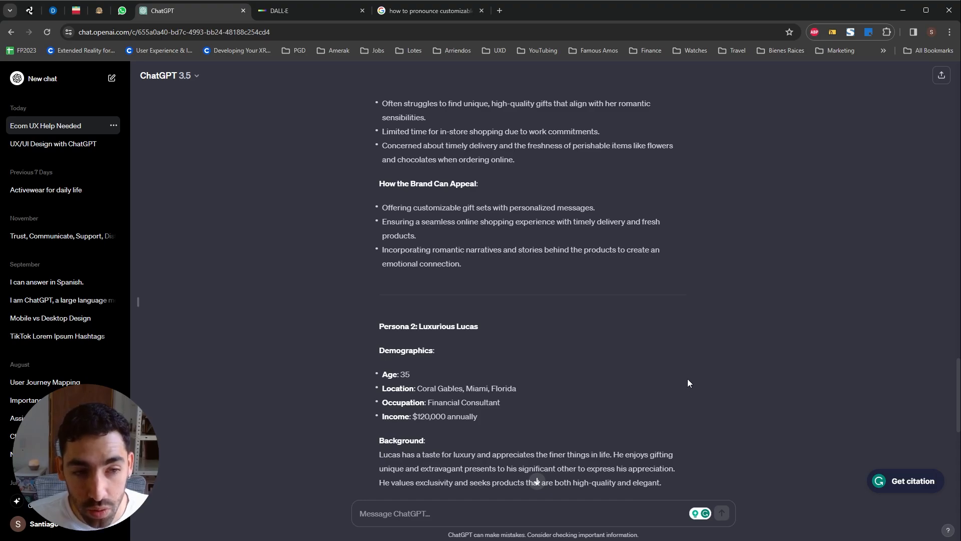
{"action": "scroll", "scroll_direction": "down", "scroll_amount": 3}
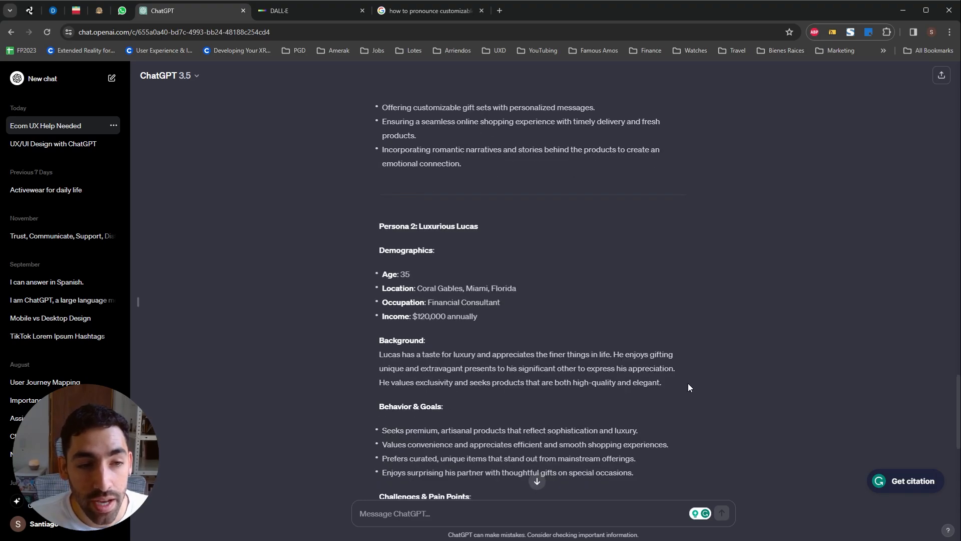
{"action": "scroll", "scroll_direction": "down", "scroll_amount": 3}
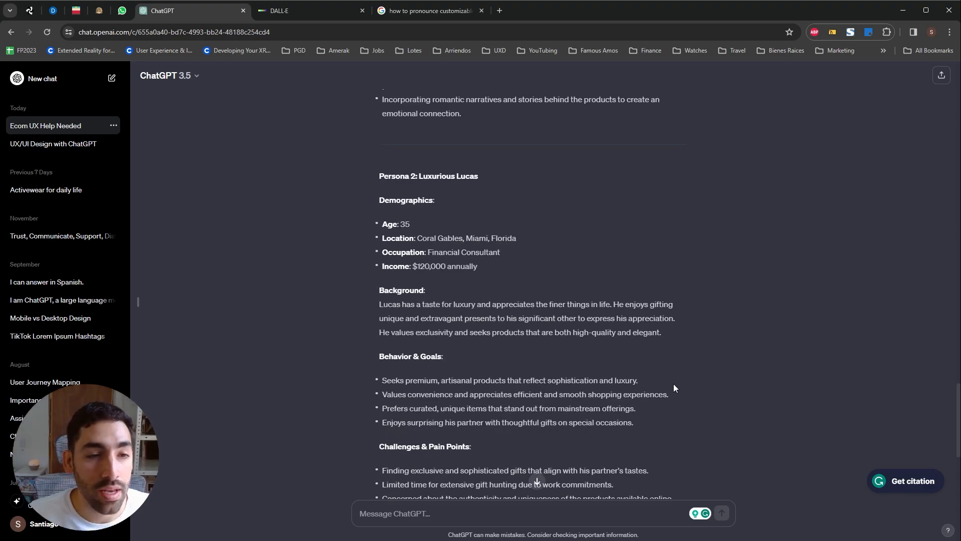
{"action": "scroll", "scroll_direction": "down", "scroll_amount": 3}
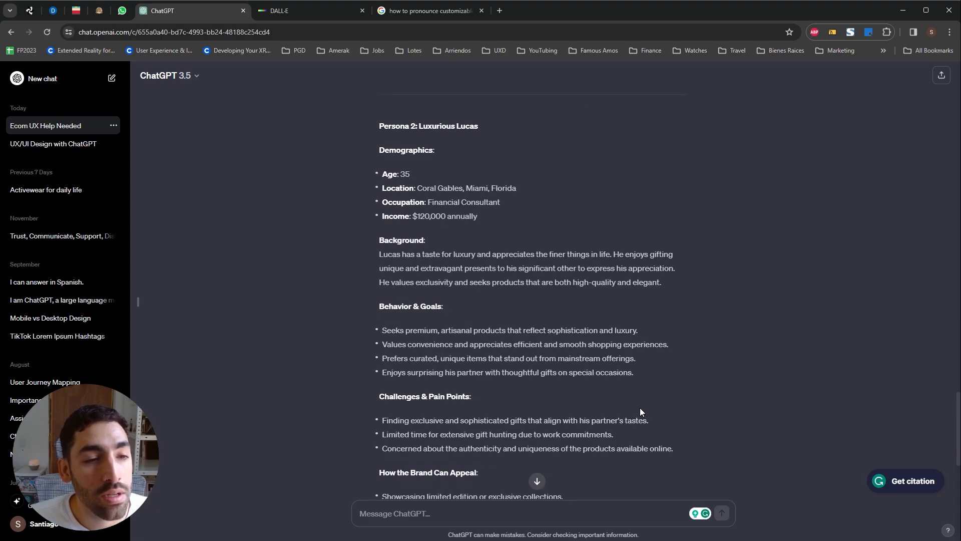
{"action": "mouse_move", "coordinate": [327, 274]}
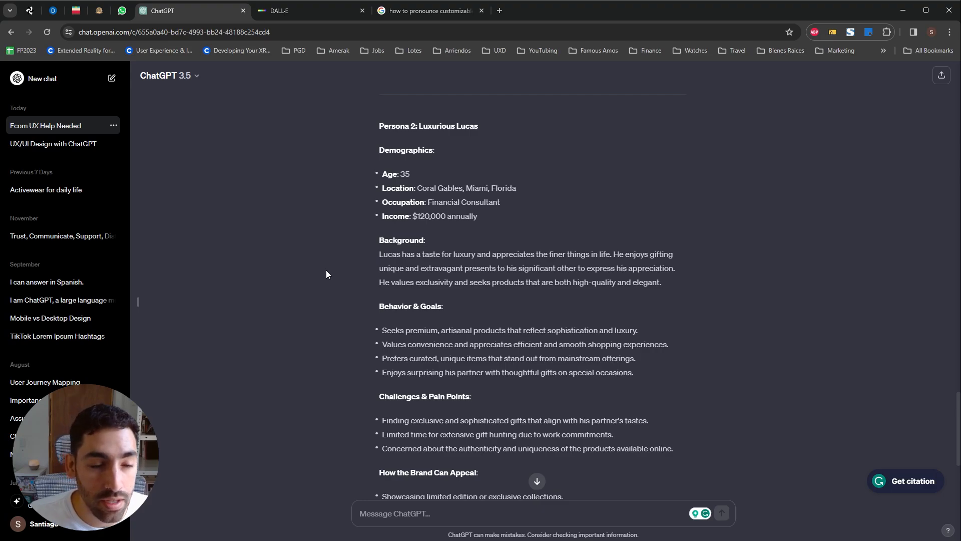
{"action": "scroll", "scroll_direction": "down", "scroll_amount": 3}
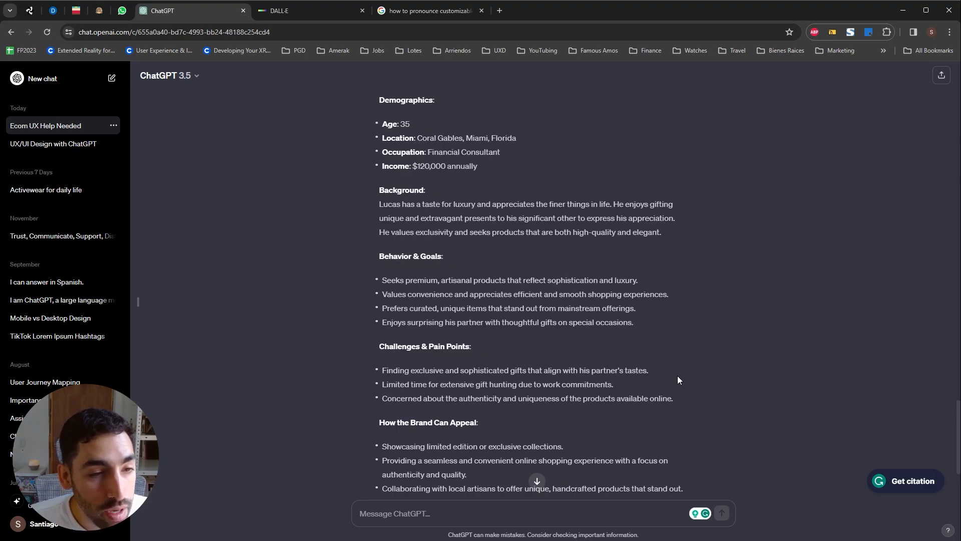
{"action": "mouse_move", "coordinate": [696, 435]}
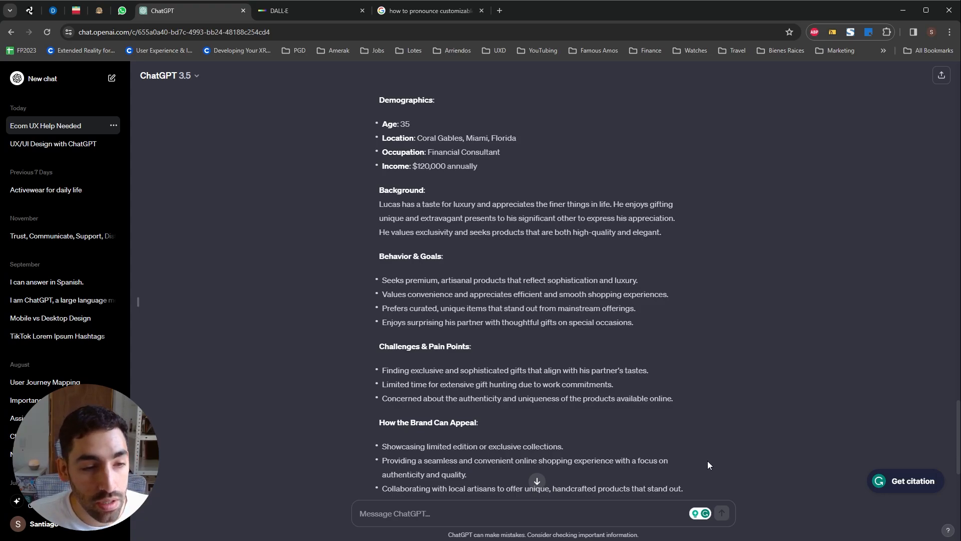
{"action": "scroll", "scroll_direction": "down", "scroll_amount": 3}
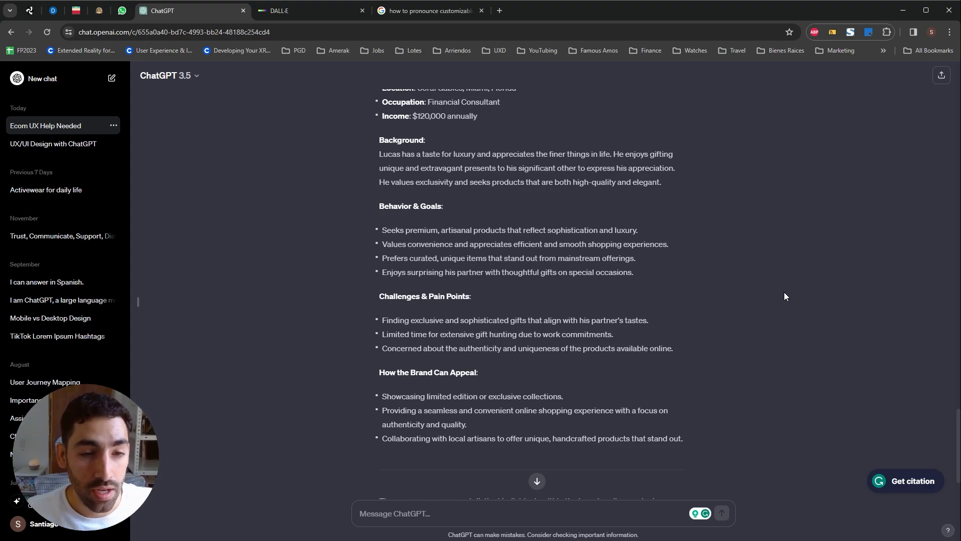
{"action": "mouse_move", "coordinate": [742, 348]}
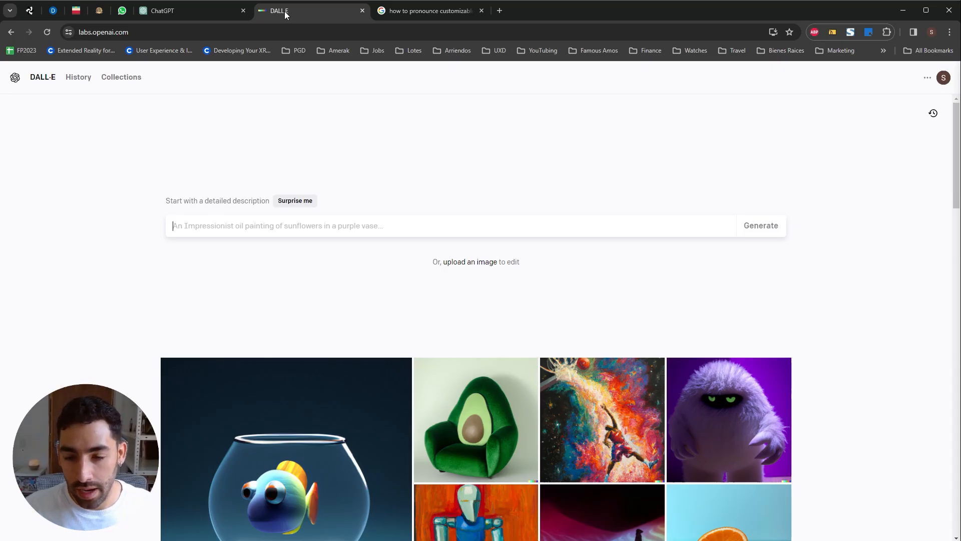
{"action": "mouse_move", "coordinate": [375, 152]}
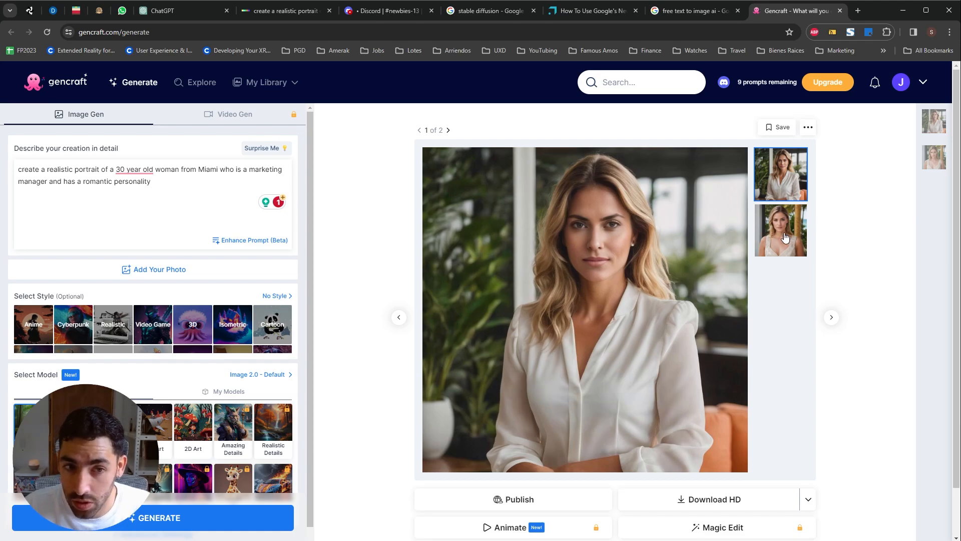
- Enter the Miami financial consultant portrait prompt, accept Grammarly's 'who lives' fix, and generate
{"action": "left_click", "coordinate": [780, 230]}
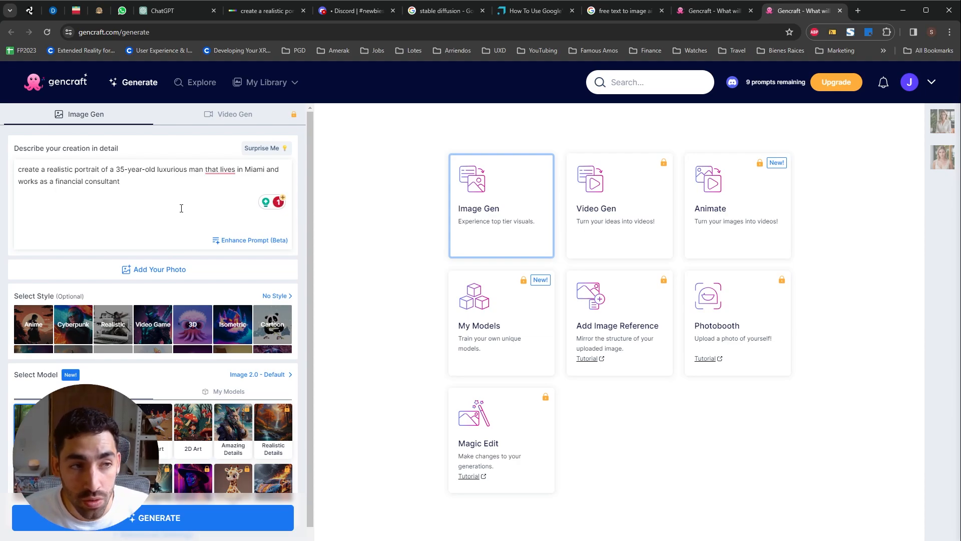
{"action": "left_click", "coordinate": [219, 169]}
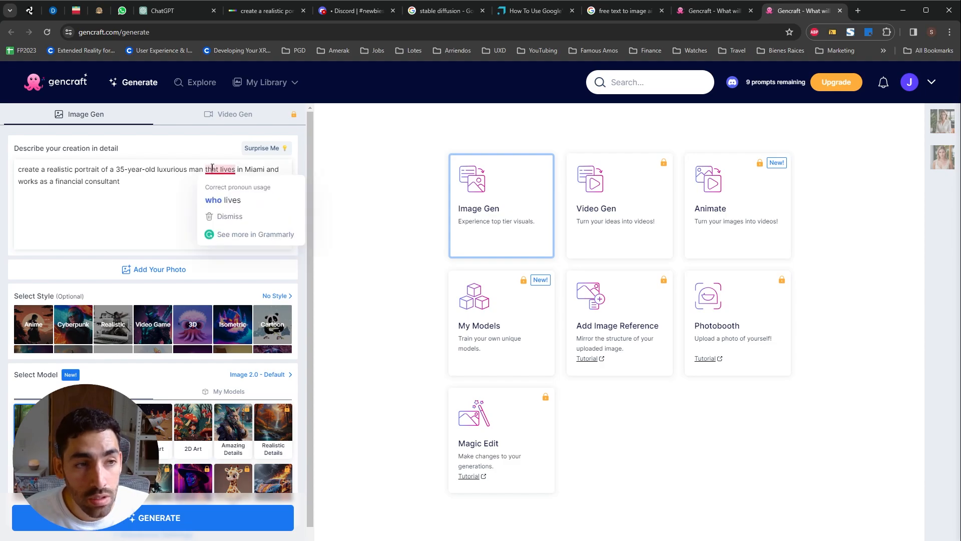
{"action": "left_click", "coordinate": [214, 200]}
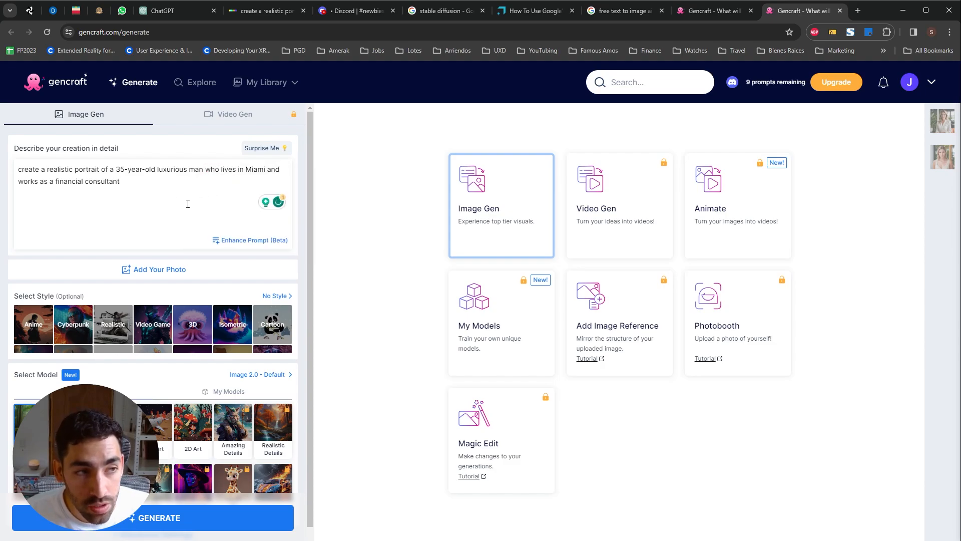
{"action": "left_click", "coordinate": [152, 518]}
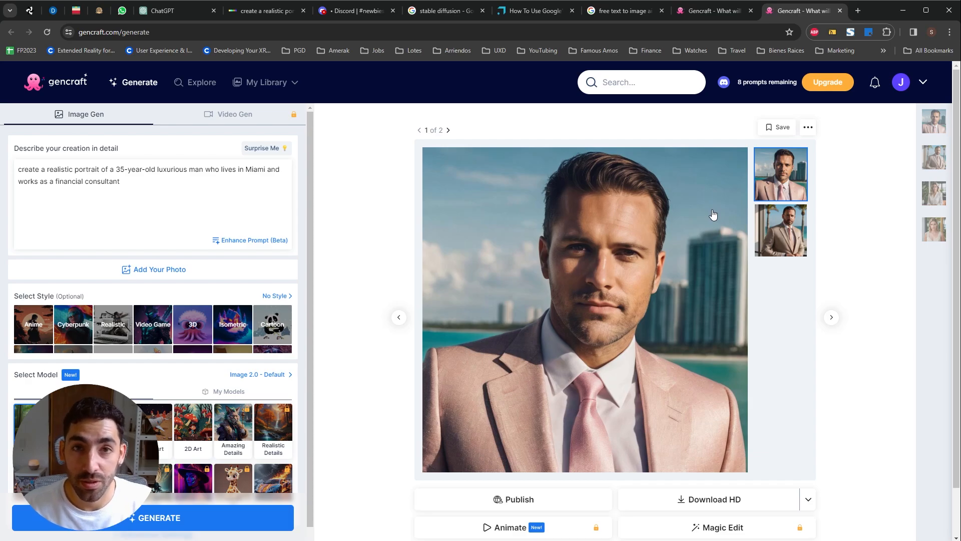
{"action": "left_click", "coordinate": [812, 10]}
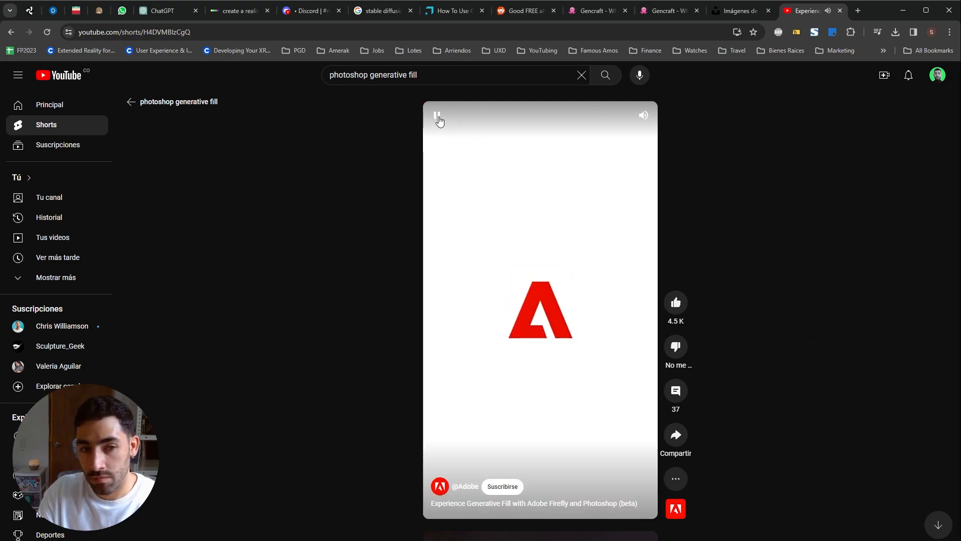
- Pause and resume the Adobe Generative Fill short
{"action": "left_click", "coordinate": [436, 116]}
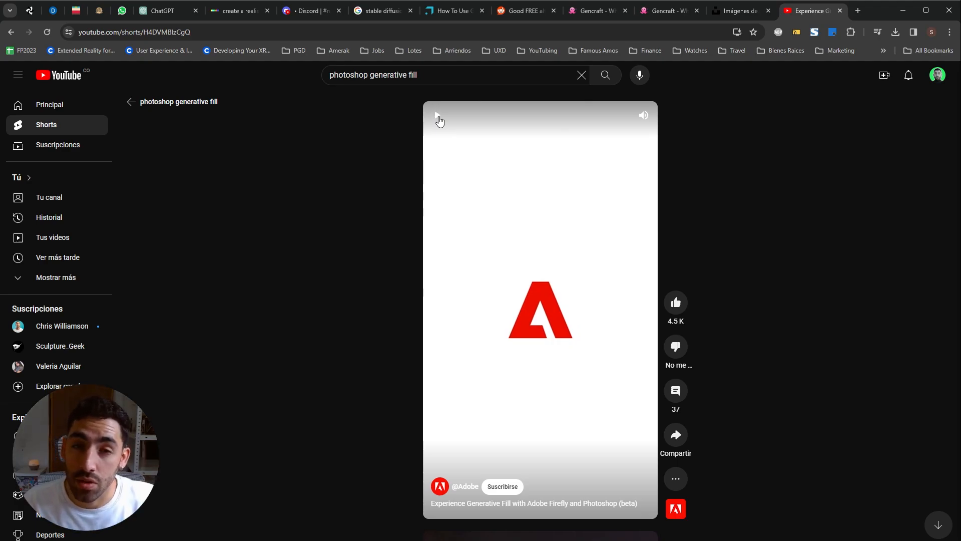
{"action": "left_click", "coordinate": [184, 10]}
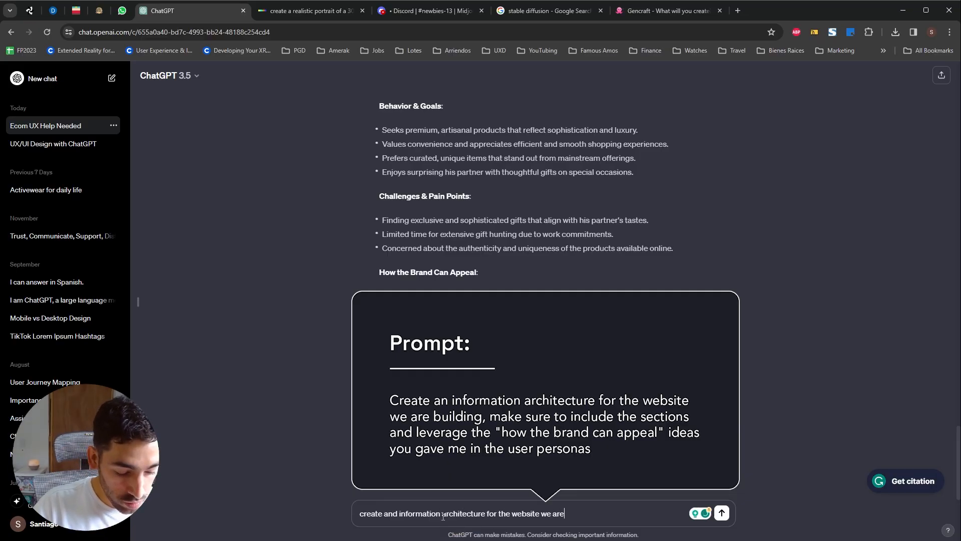
- Send the information architecture prompt asking to include the personas' brand-appeal ideas
{"action": "type", "text": "building, make sure to incu"}
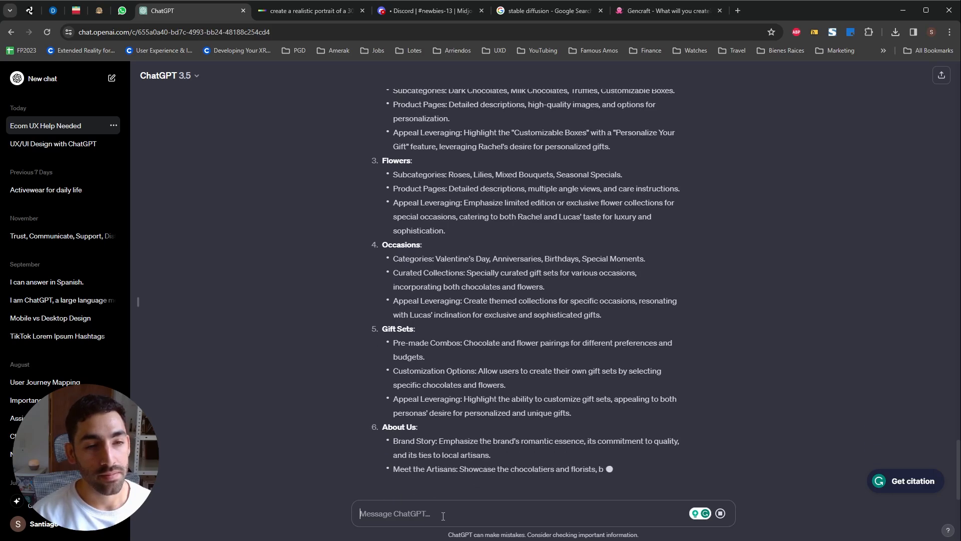
{"action": "scroll", "scroll_direction": "down", "scroll_amount": 3}
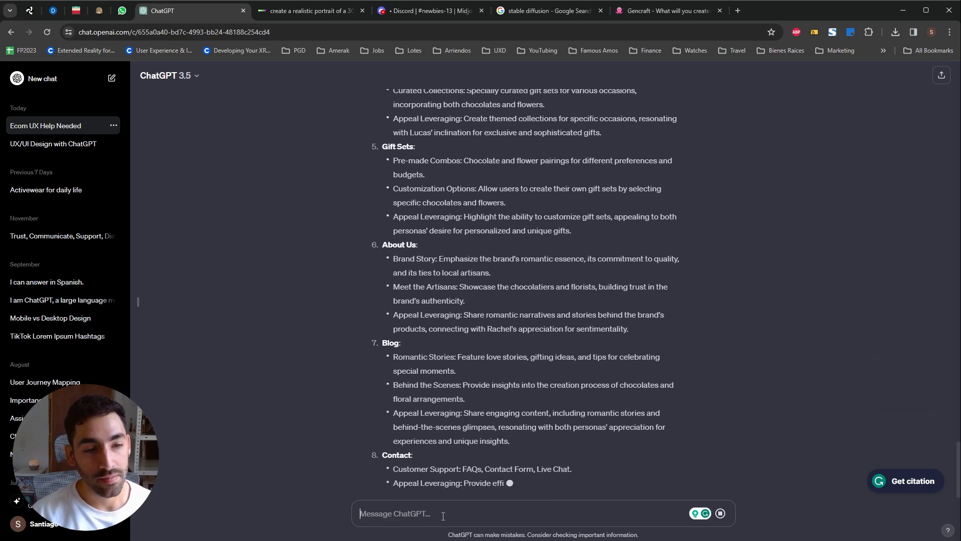
{"action": "scroll", "scroll_direction": "up", "scroll_amount": 3}
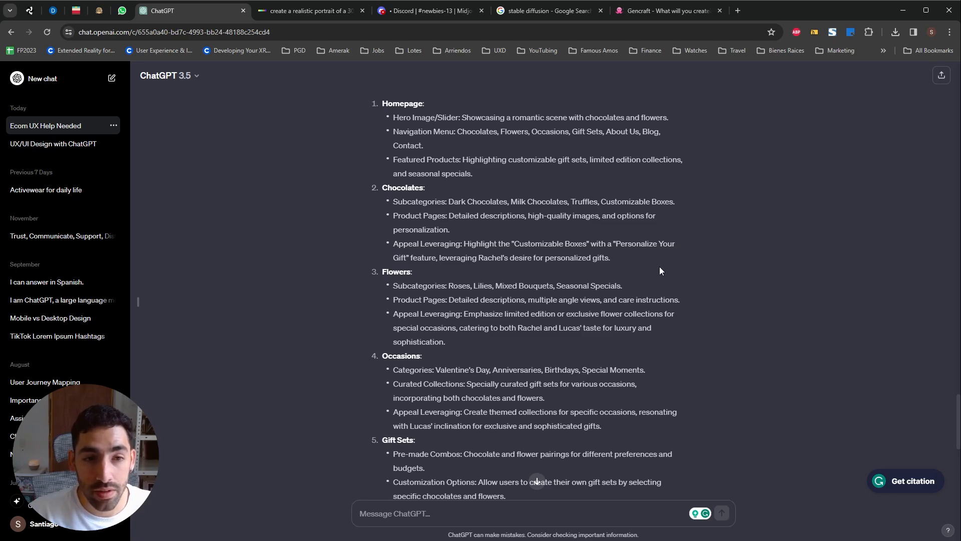
{"action": "scroll", "scroll_direction": "down", "scroll_amount": 3}
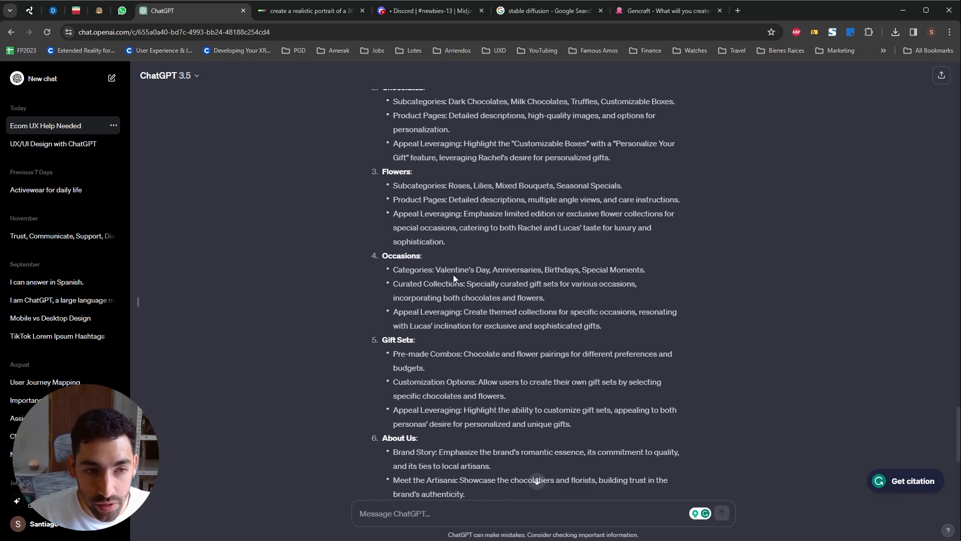
{"action": "mouse_move", "coordinate": [638, 407]}
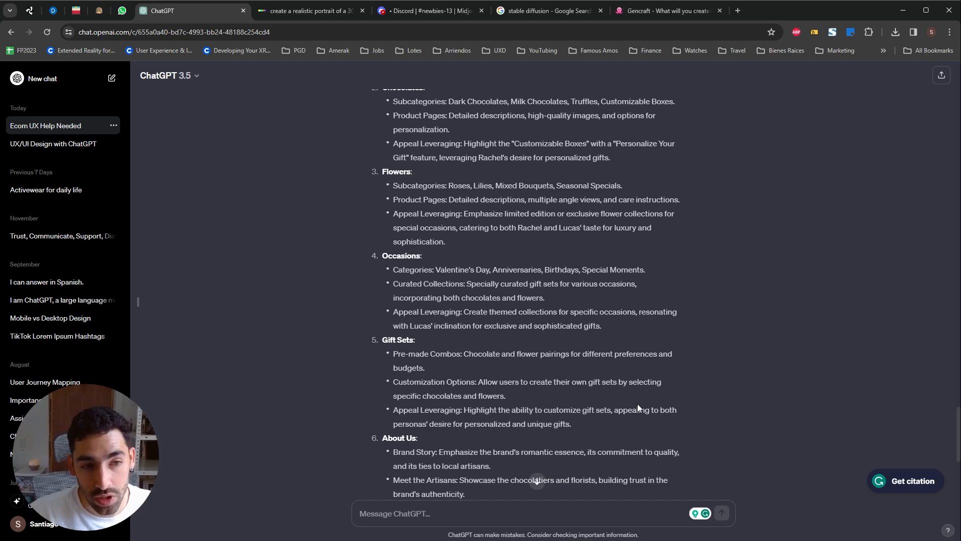
- Highlight the Occasions section details and read the rest of the architecture
{"action": "left_click_drag", "start_coordinate": [394, 269], "coordinate": [602, 325]}
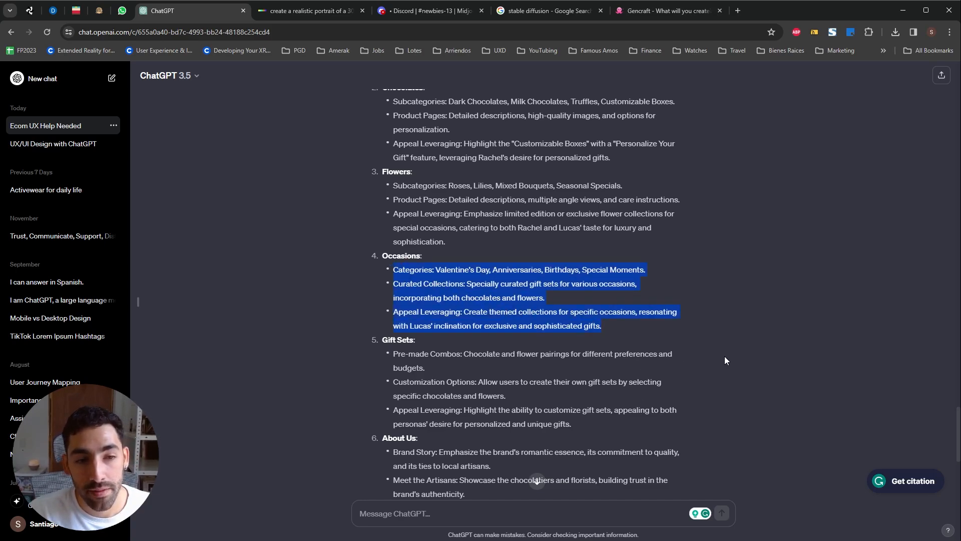
{"action": "scroll", "scroll_direction": "down", "scroll_amount": 3}
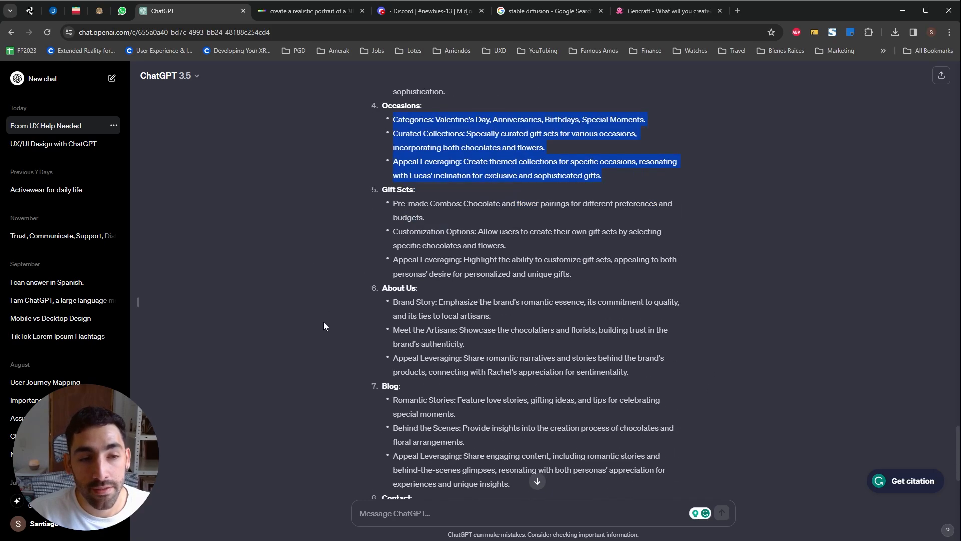
{"action": "scroll", "scroll_direction": "down", "scroll_amount": 3}
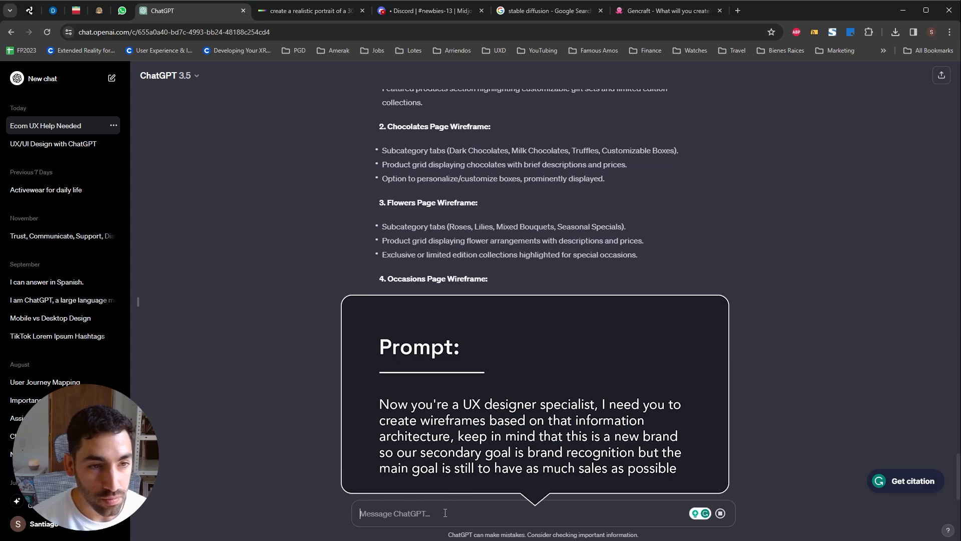
- Scroll through the wireframe descriptions toward the Occasions and Gift Sets pages
{"action": "scroll", "scroll_direction": "down", "scroll_amount": 3}
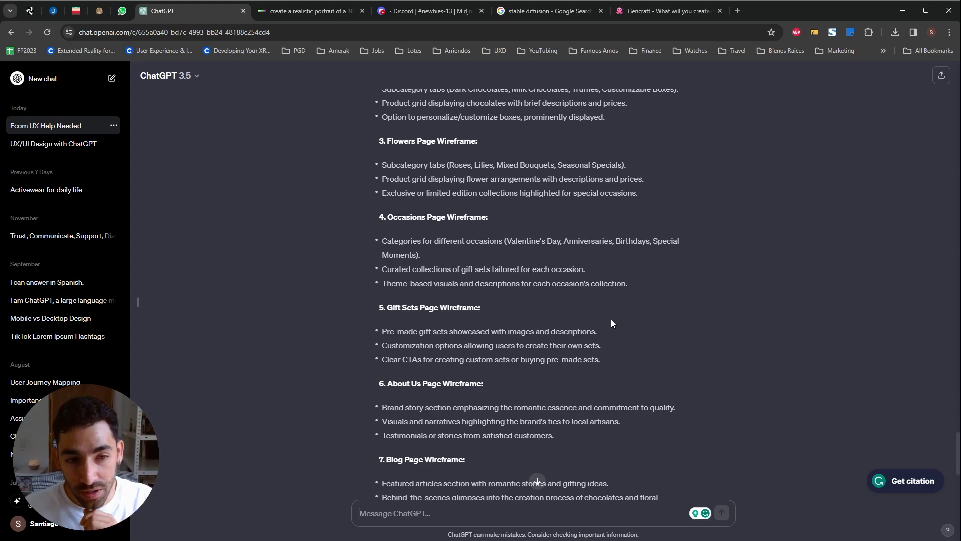
{"action": "mouse_move", "coordinate": [613, 359]}
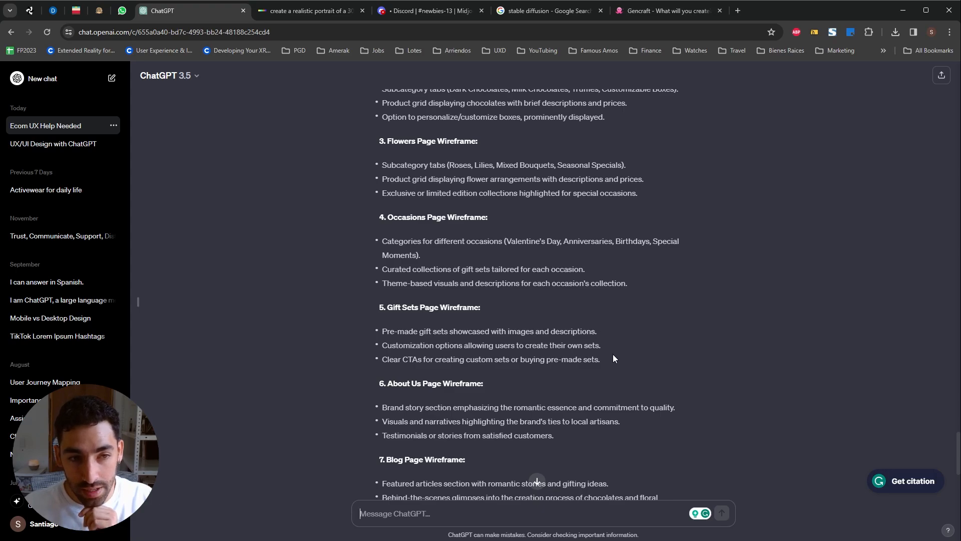
- Send 'please create the content for the occasions page you suggested' and read the card content reply
{"action": "type", "text": "please create the content for the \"occasions page\" you suggested."}
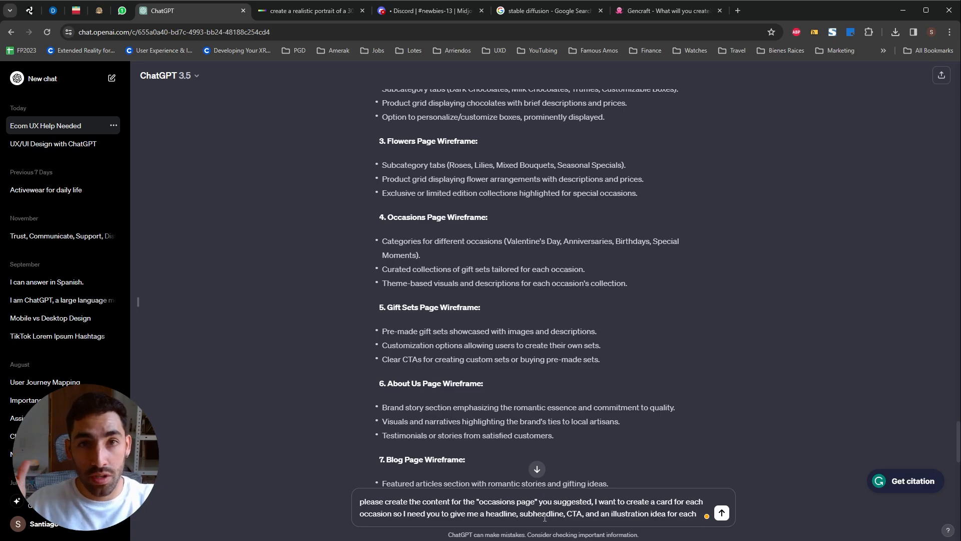
{"action": "left_click", "coordinate": [721, 513]}
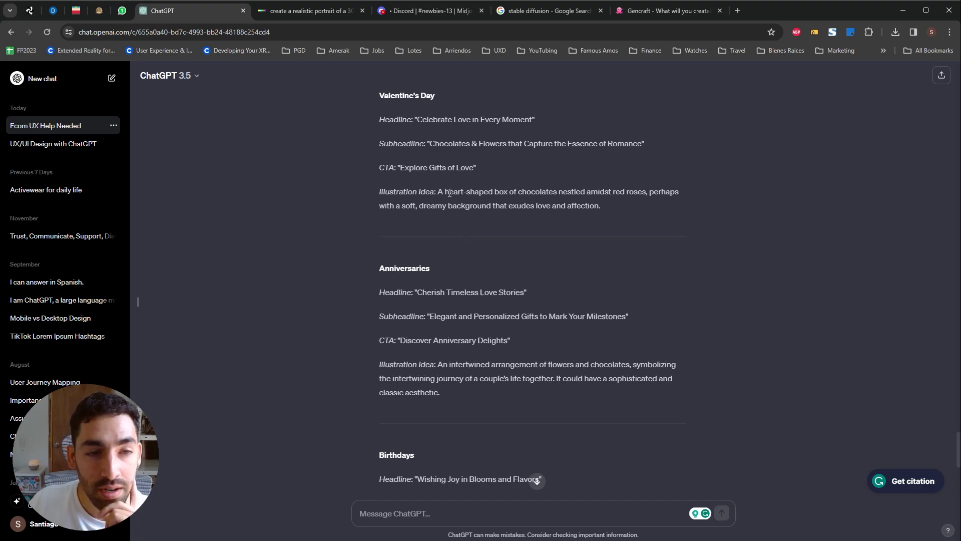
{"action": "mouse_move", "coordinate": [659, 235]}
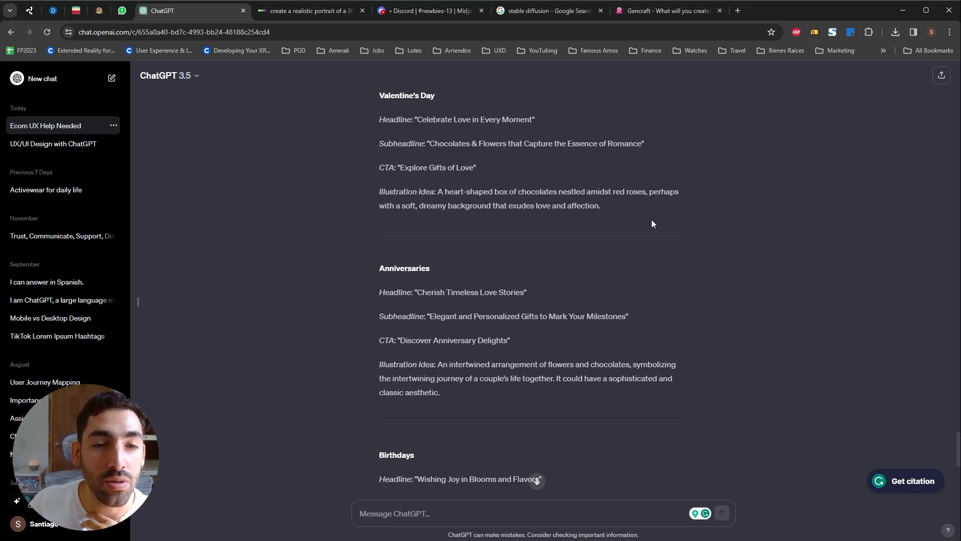
{"action": "scroll", "scroll_direction": "down", "scroll_amount": 3}
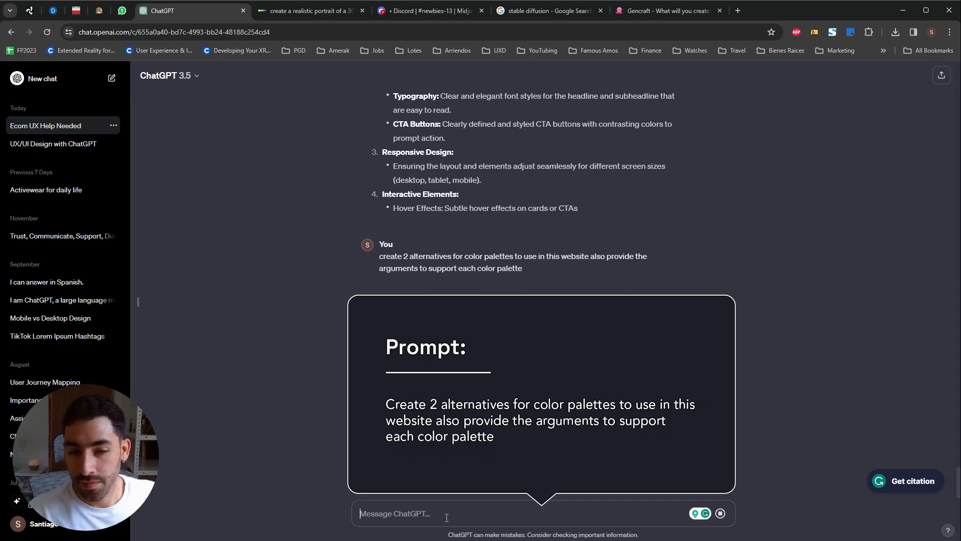
- Read through the Classic Romance and Modern Elegance palettes, then switch to the Coolors site
{"action": "scroll", "scroll_direction": "down", "scroll_amount": 3}
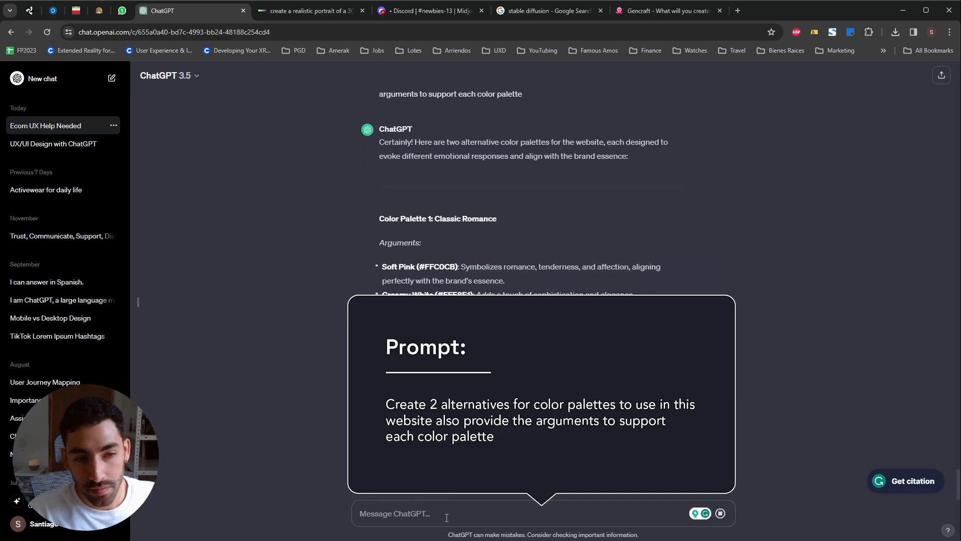
{"action": "scroll", "scroll_direction": "down", "scroll_amount": 3}
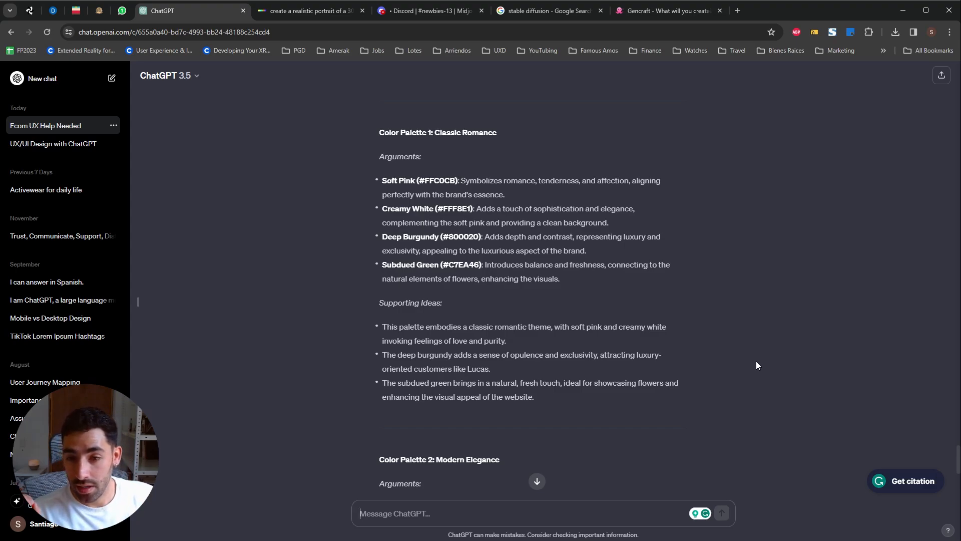
{"action": "left_click", "coordinate": [668, 11]}
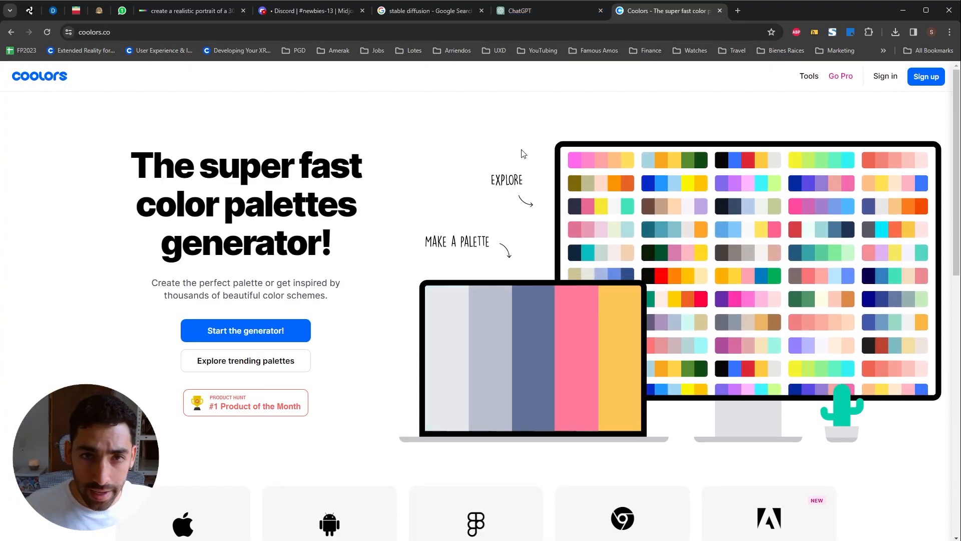
- Start the Coolors generator to enter the Classic Romance hex codes
{"action": "left_click", "coordinate": [245, 330]}
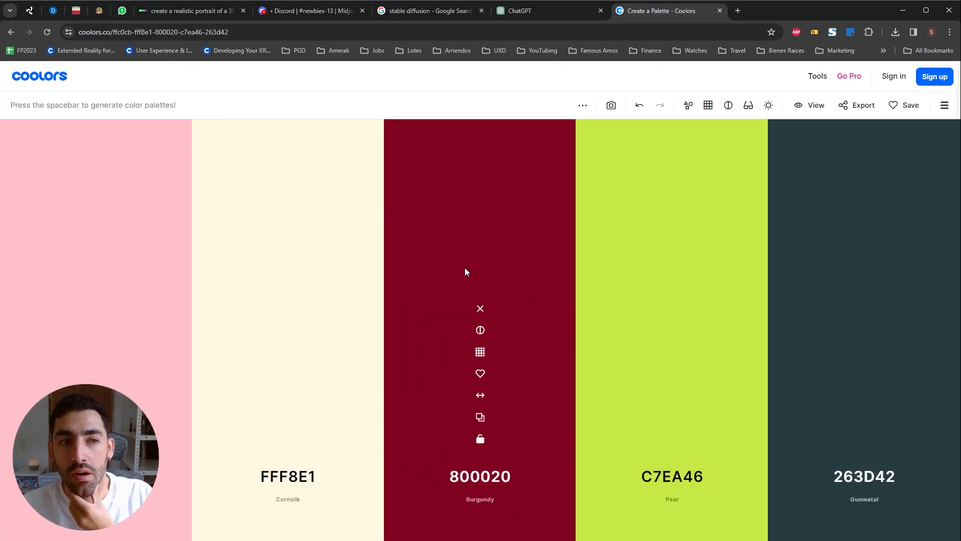
{"action": "mouse_move", "coordinate": [107, 187]}
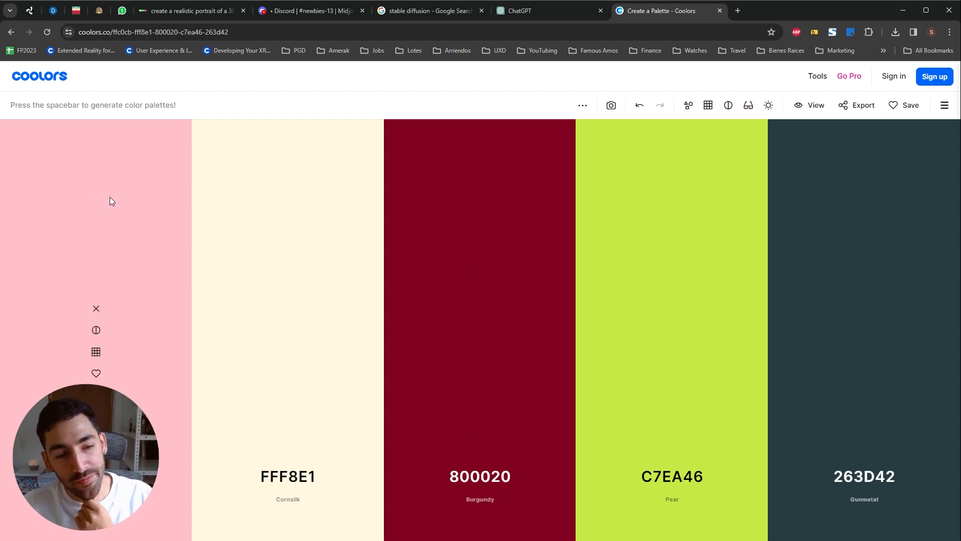
{"action": "mouse_move", "coordinate": [102, 190]}
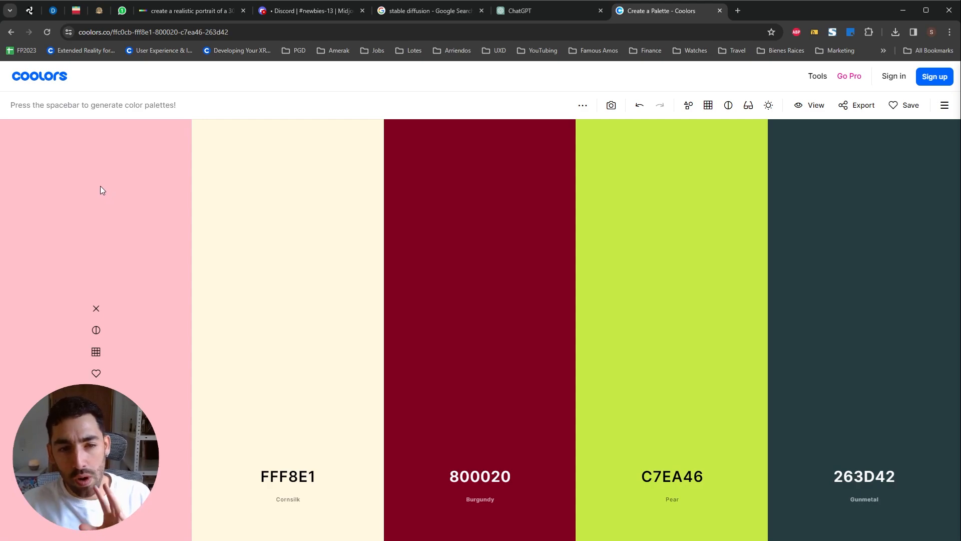
{"action": "mouse_move", "coordinate": [96, 191]}
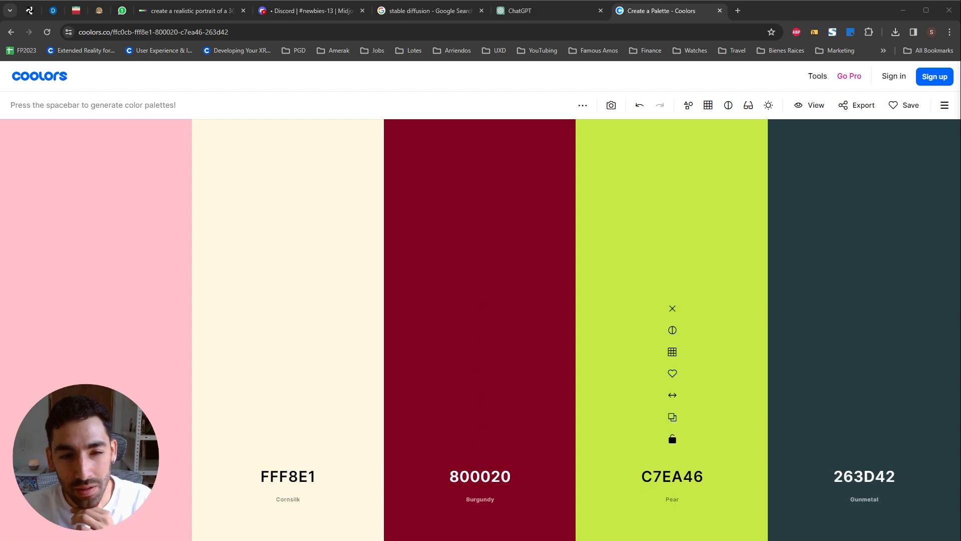
{"action": "mouse_move", "coordinate": [480, 373]}
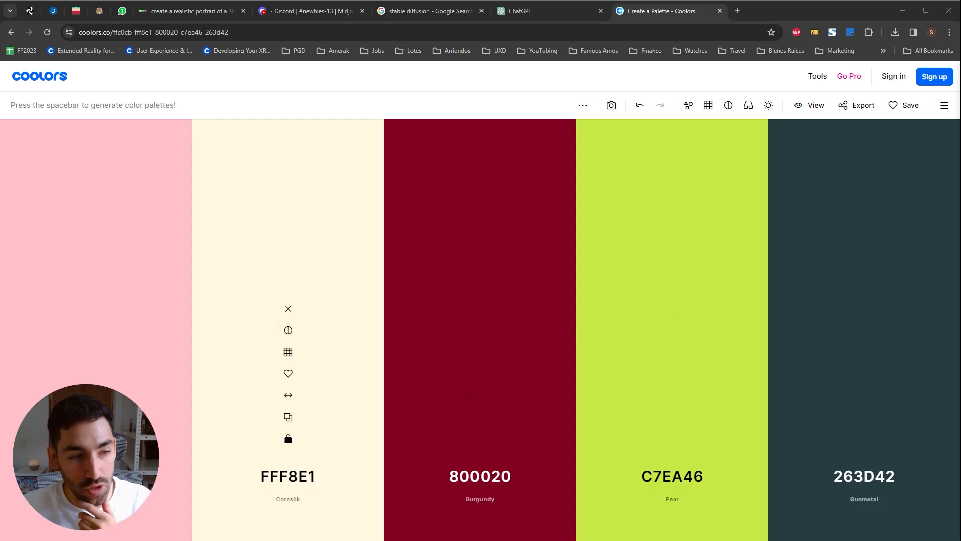
{"action": "mouse_move", "coordinate": [96, 307]}
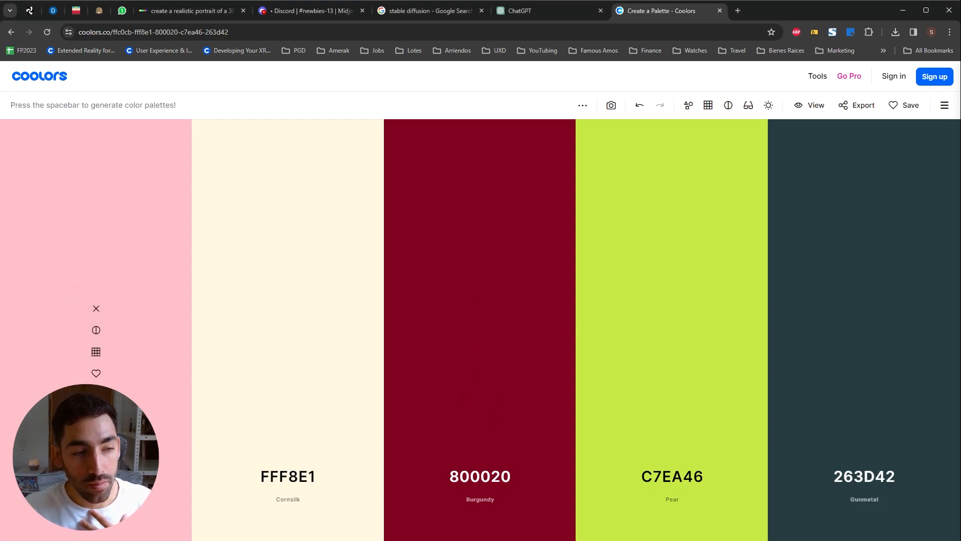
{"action": "mouse_move", "coordinate": [479, 441]}
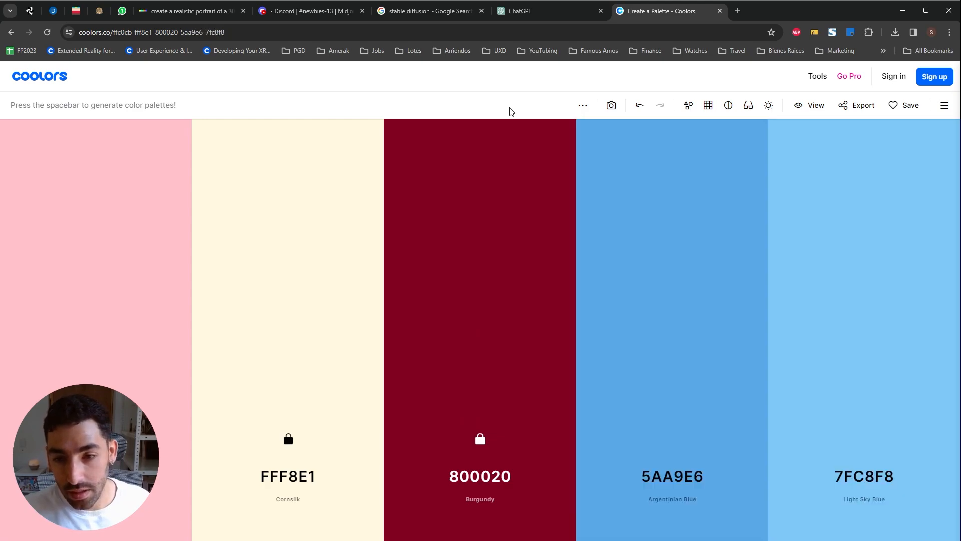
- Regenerate companion colours for the unlocked slots several times, then return to the ChatGPT conversation
{"action": "key", "text": "space"}
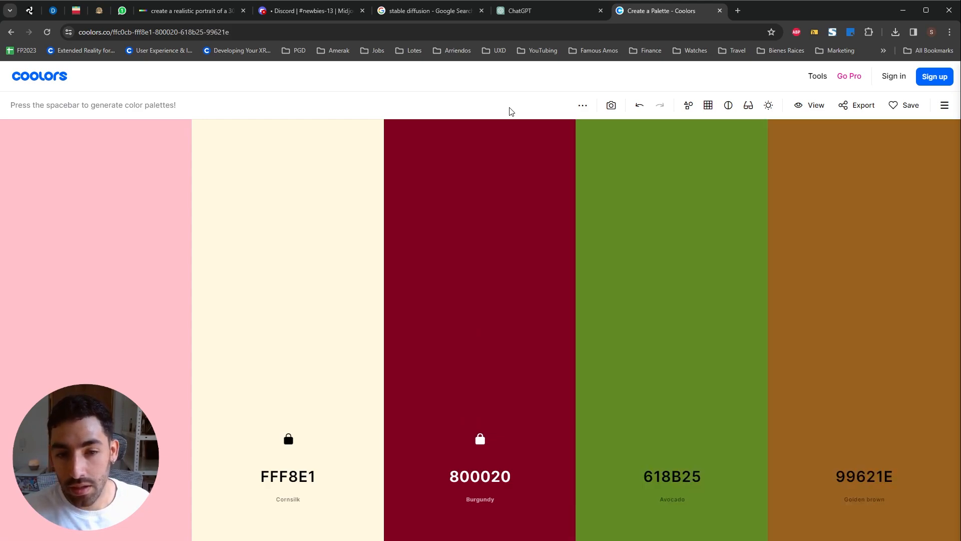
{"action": "key", "text": "space"}
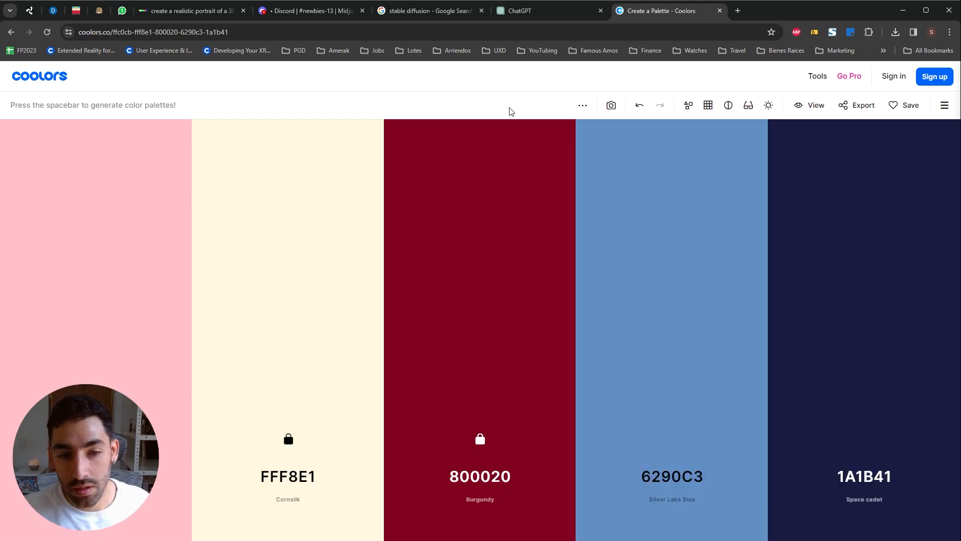
{"action": "key", "text": "space"}
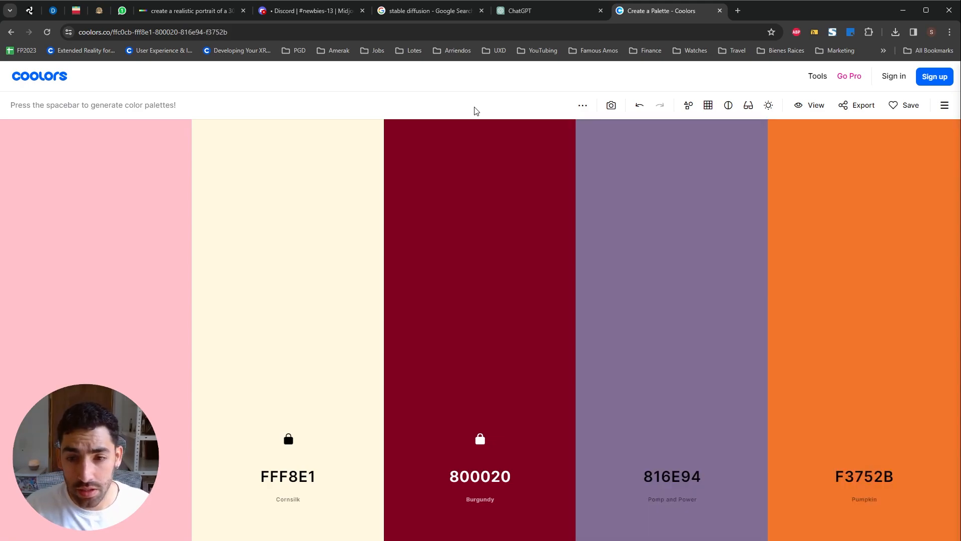
{"action": "key", "text": "space"}
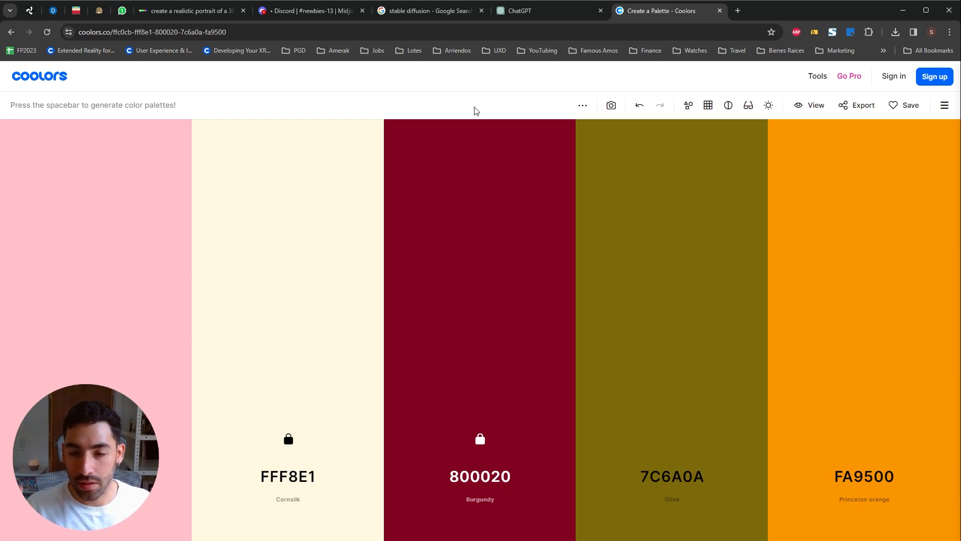
{"action": "key", "text": "space"}
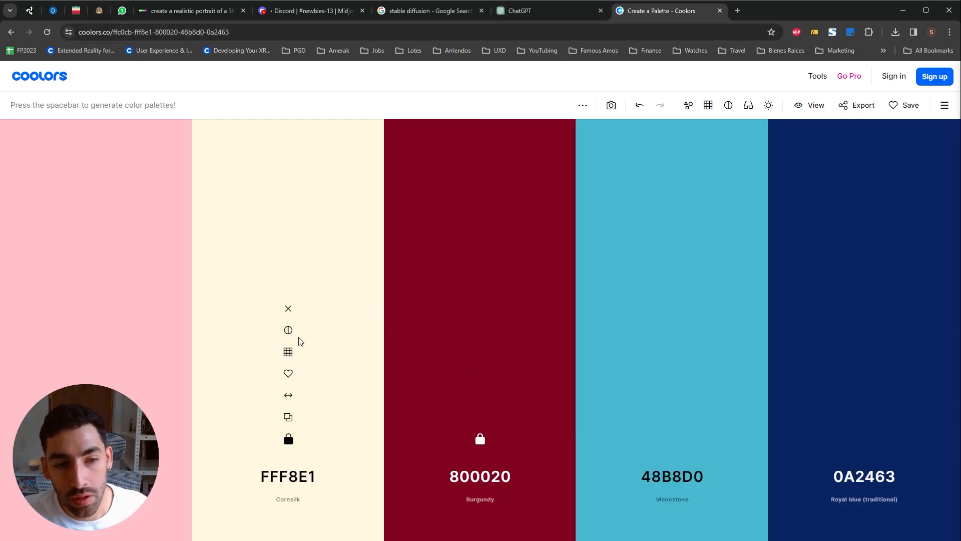
{"action": "left_click", "coordinate": [546, 10]}
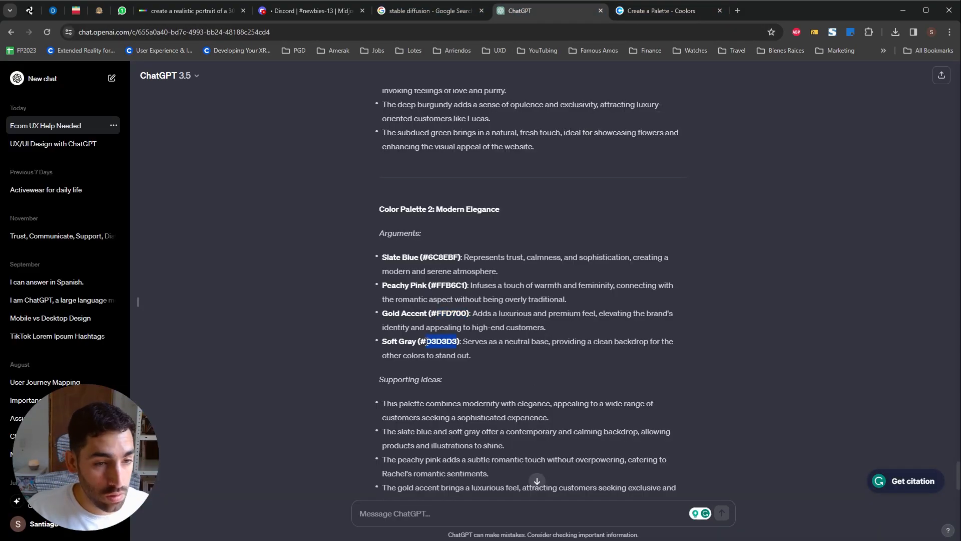
- Switch to Coolors to load the Modern Elegance hex codes as a new palette
{"action": "left_click", "coordinate": [663, 10]}
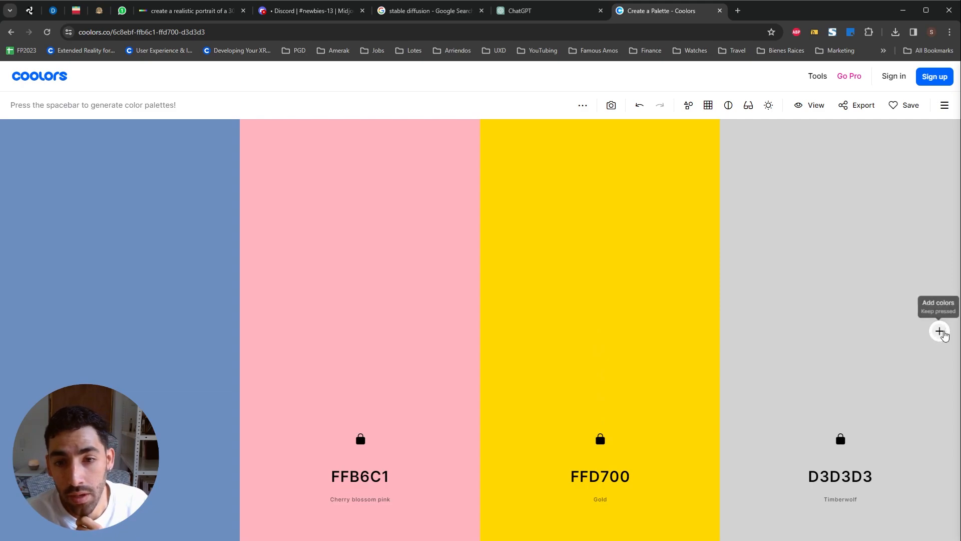
- Add a fifth swatch to the Modern Elegance palette, drop the accidental sixth, and regenerate it toward deep violet
{"action": "left_click", "coordinate": [938, 332]}
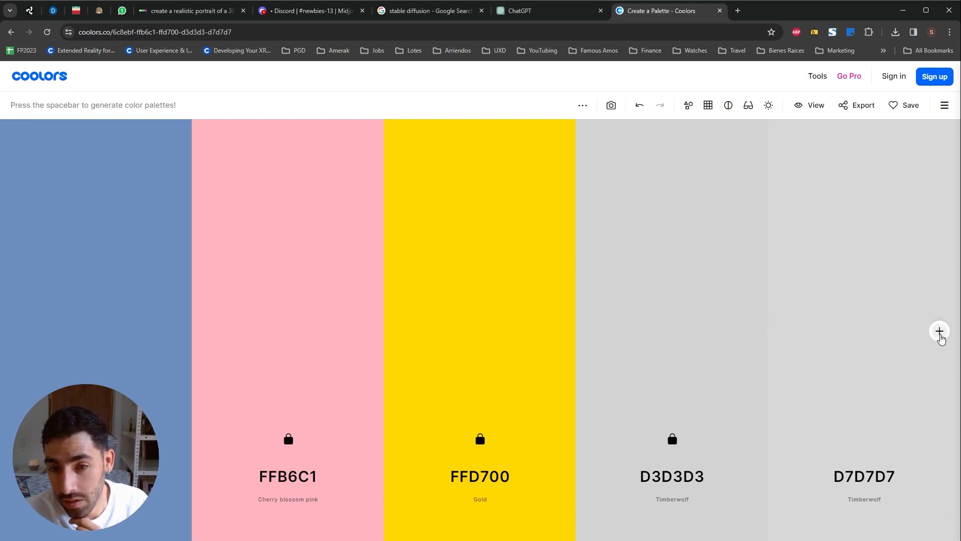
{"action": "left_click", "coordinate": [940, 332]}
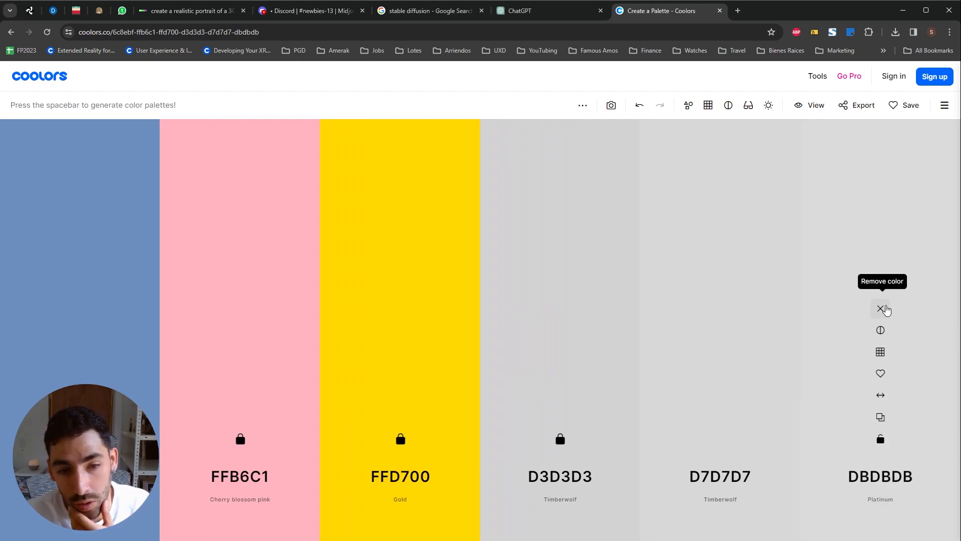
{"action": "left_click", "coordinate": [880, 308]}
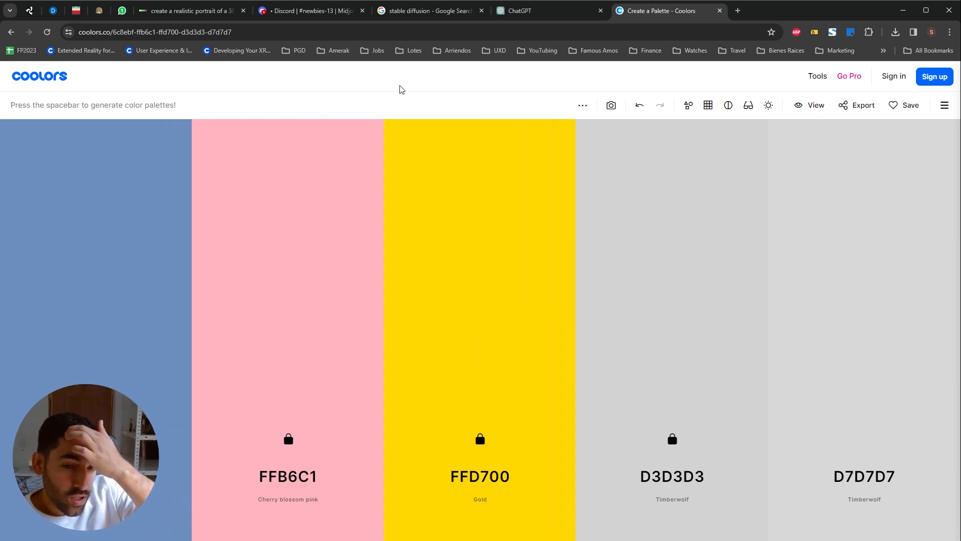
{"action": "key", "text": "space"}
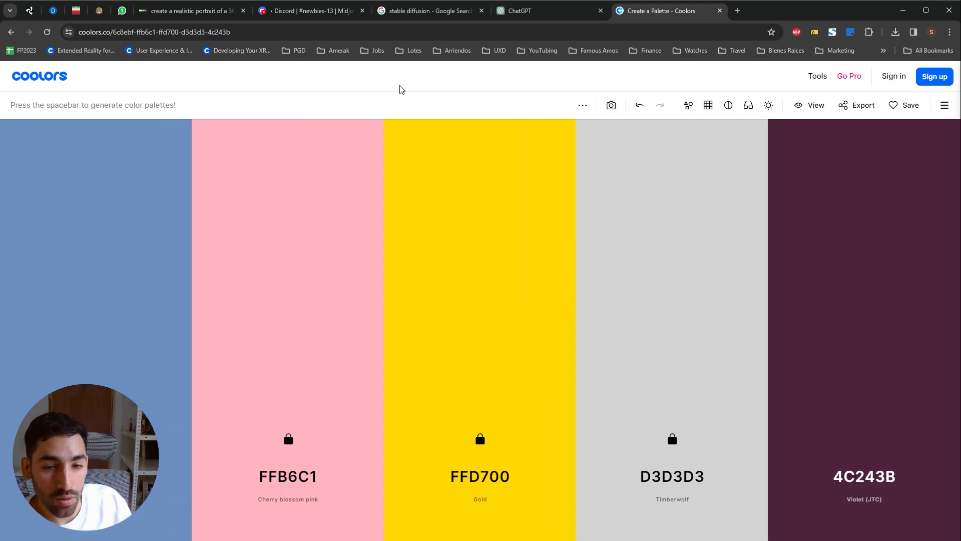
{"action": "key", "text": "space"}
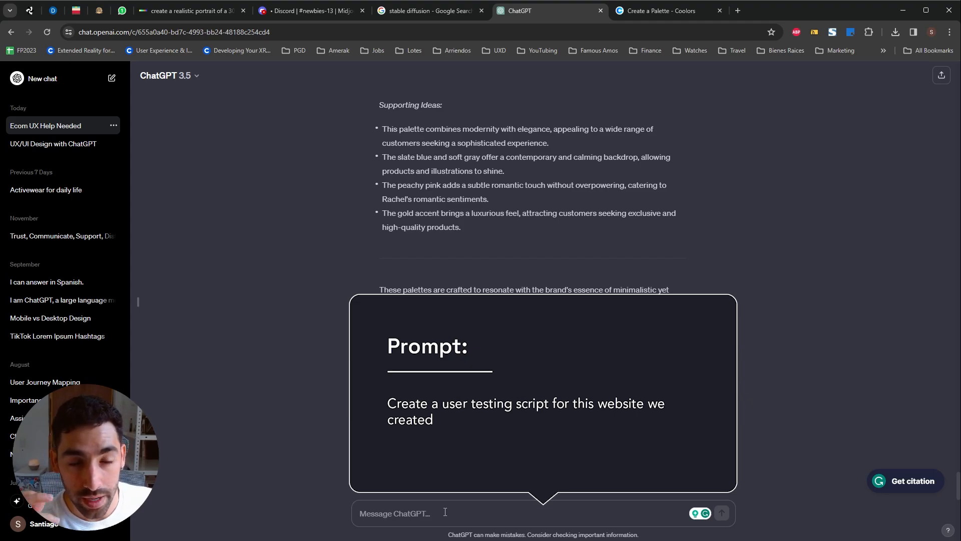
- Scroll down the conversation before requesting the user testing script
{"action": "scroll", "scroll_direction": "down", "scroll_amount": 3}
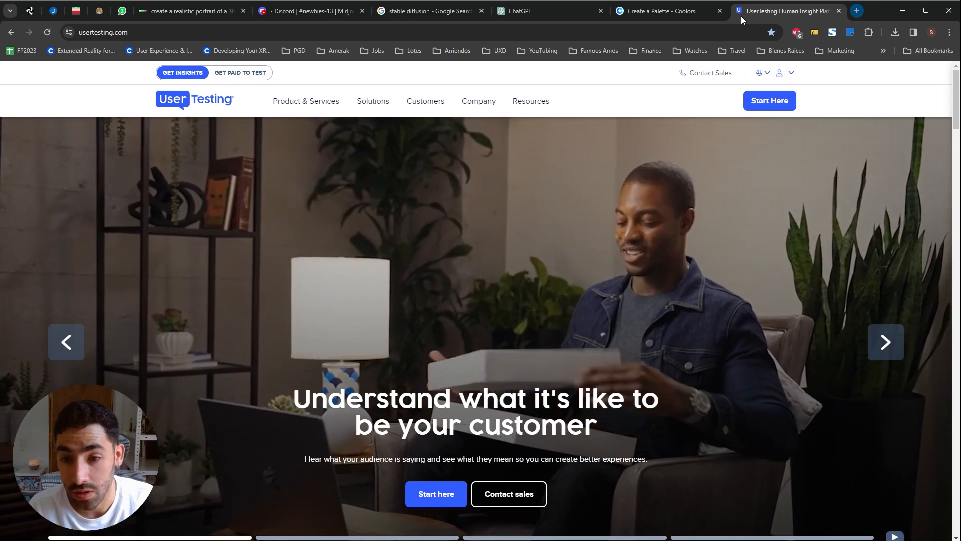
- Return from the UserTesting homepage to ChatGPT for the occasion-finding prompt
{"action": "left_click", "coordinate": [534, 10]}
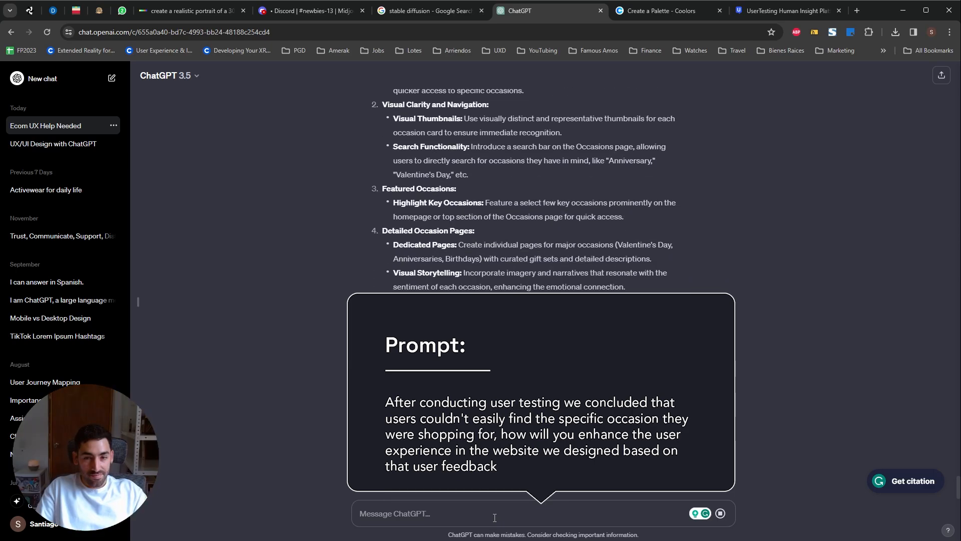
- Read the remaining strategies: filtering and sorting, user-friendly UX, educational content and the closing summary
{"action": "scroll", "scroll_direction": "down", "scroll_amount": 3}
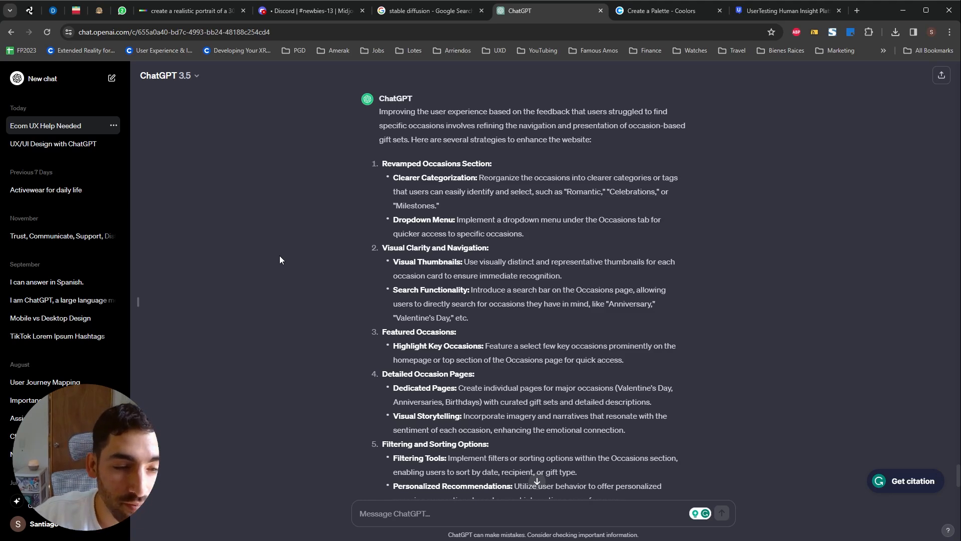
{"action": "scroll", "scroll_direction": "down", "scroll_amount": 3}
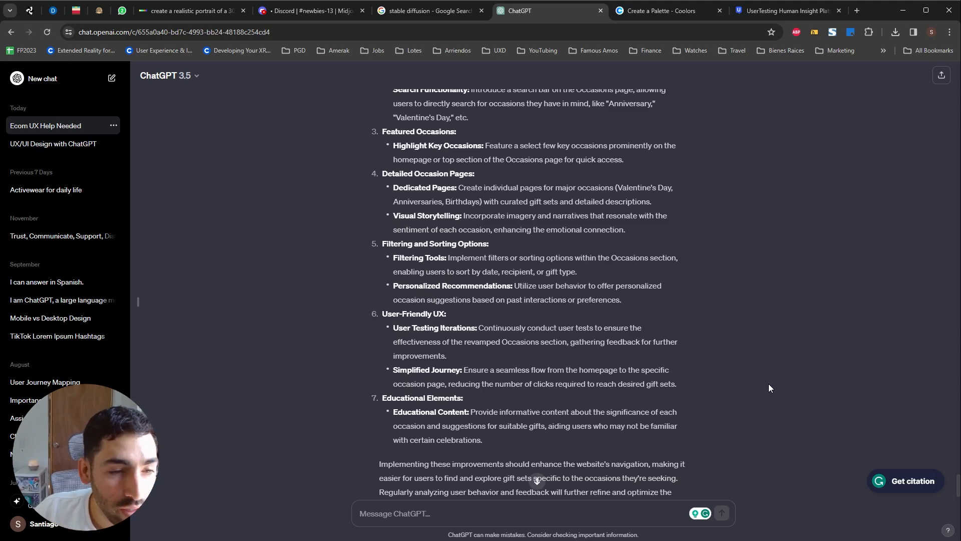
{"action": "mouse_move", "coordinate": [759, 396]}
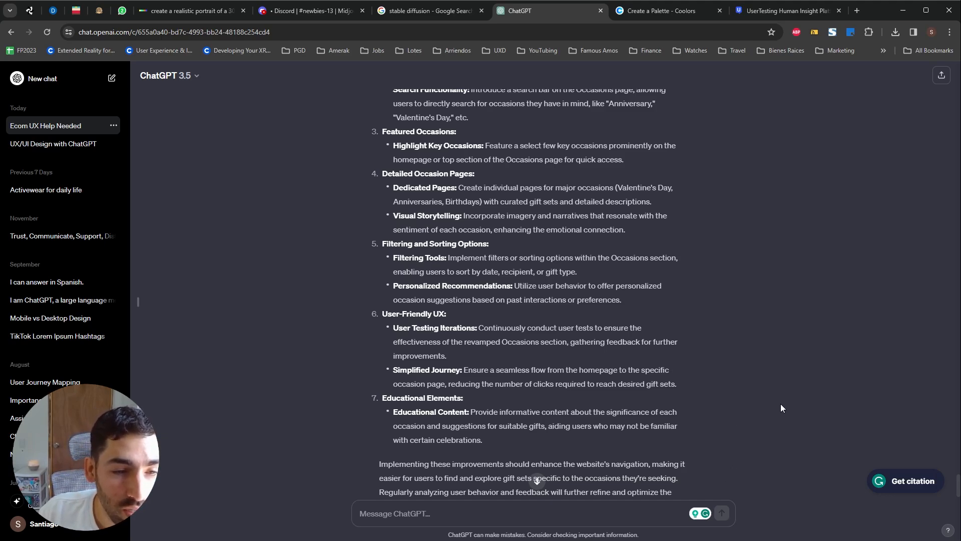
{"action": "scroll", "scroll_direction": "down", "scroll_amount": 3}
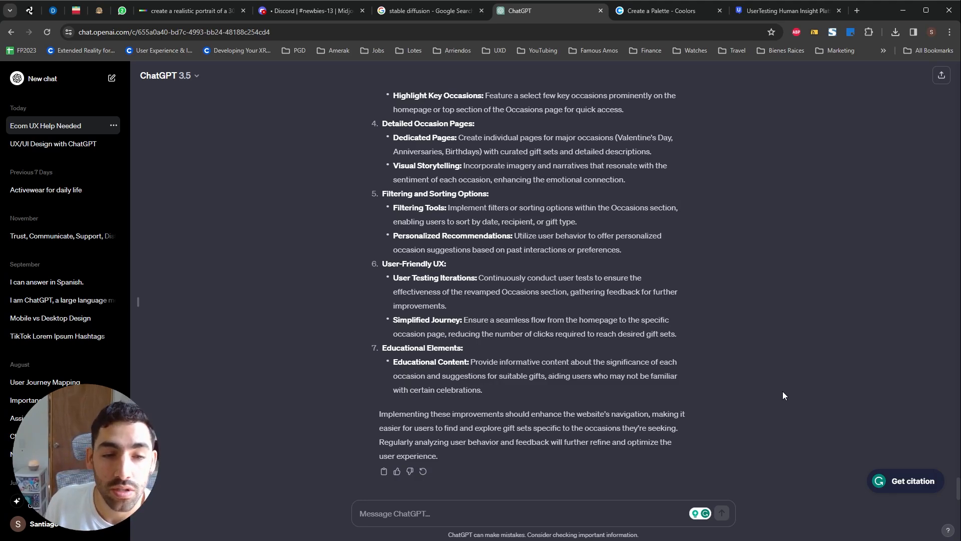
{"action": "mouse_move", "coordinate": [841, 377]}
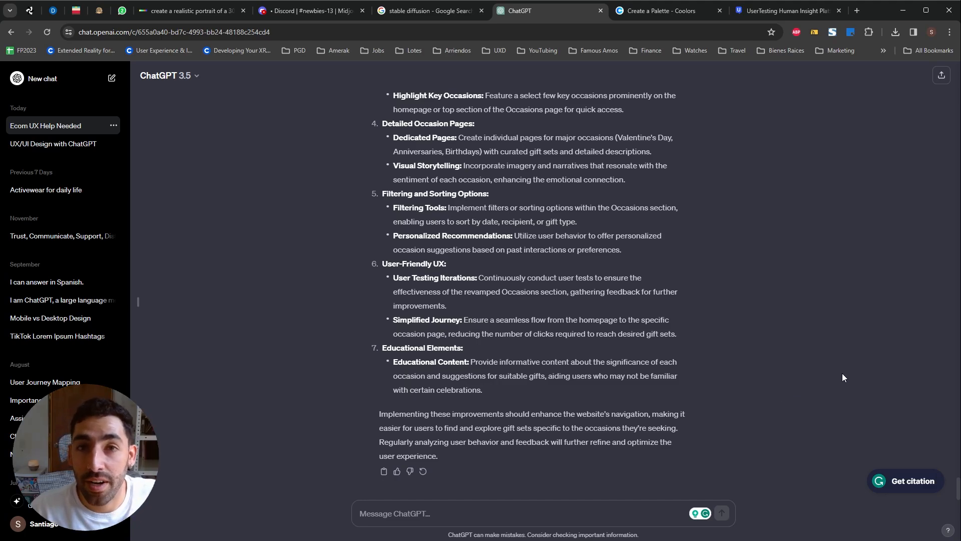